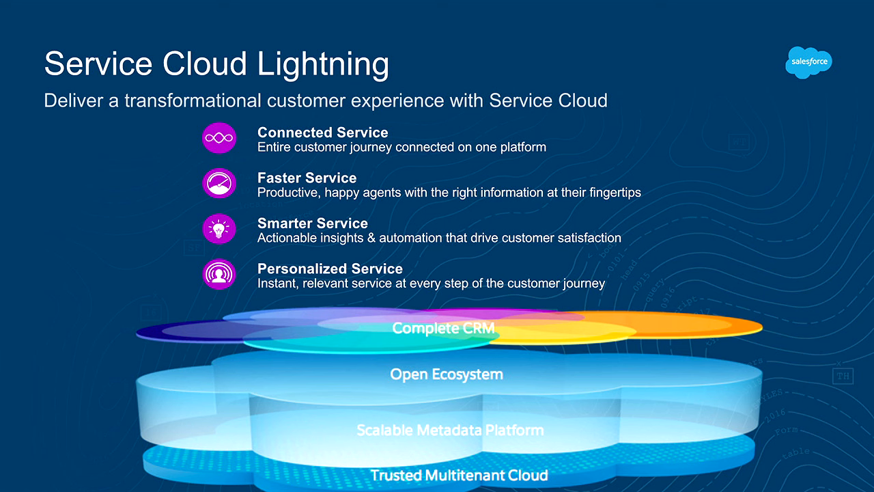
# Step: Advance the presentation to the 'Personalized Service With Mobile Support' slide
pyautogui.press('right')
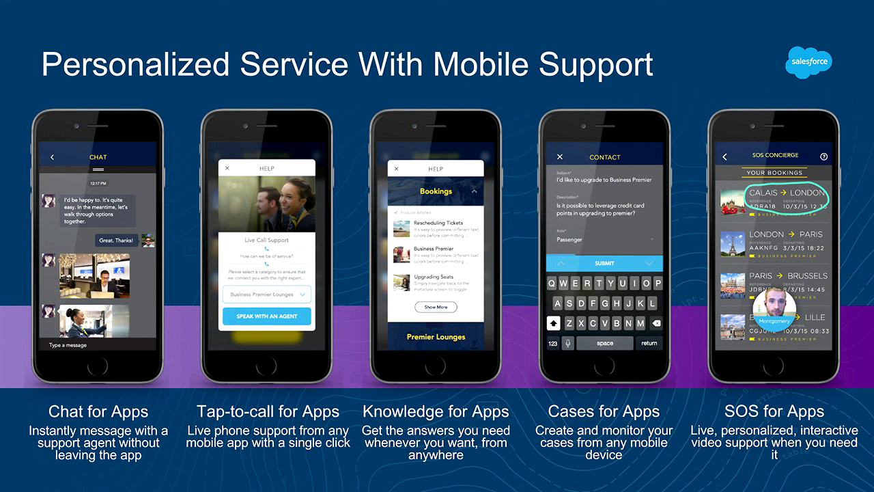
pyautogui.press('right')
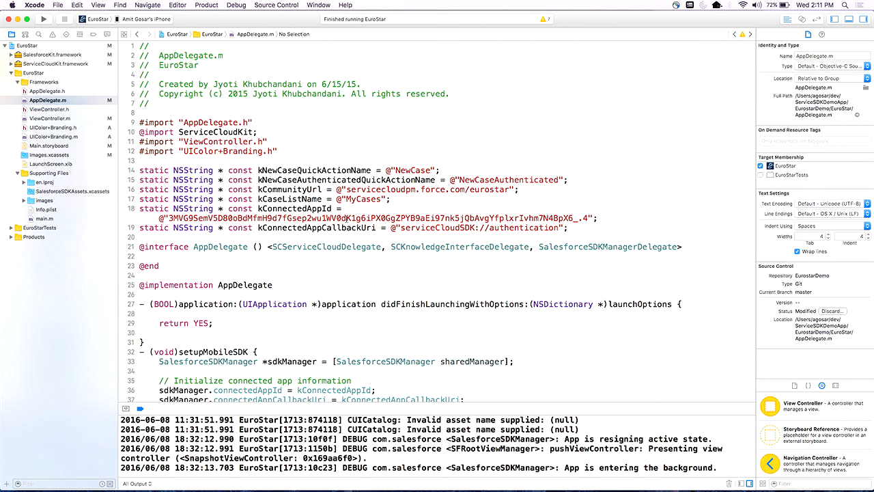
# Step: Launch QuickTime Player via Spotlight and bring up its File menu for a new recording
pyautogui.write('quickTime Player')
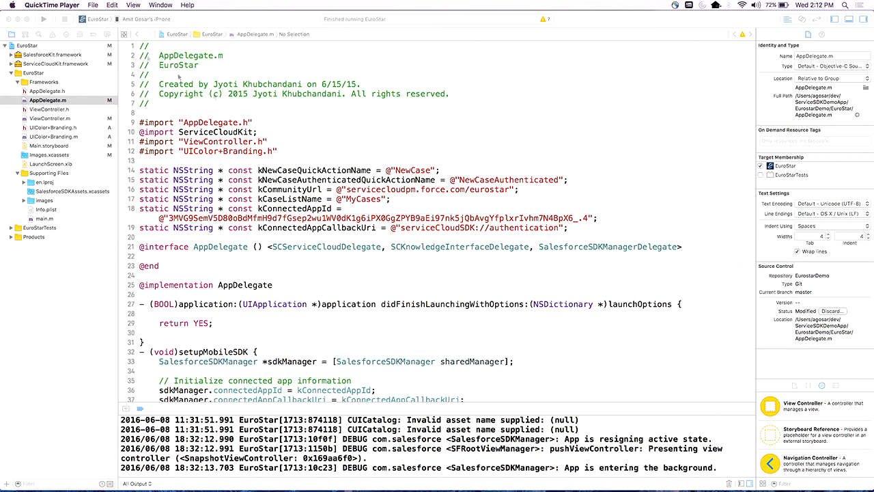
pyautogui.click(93, 5)
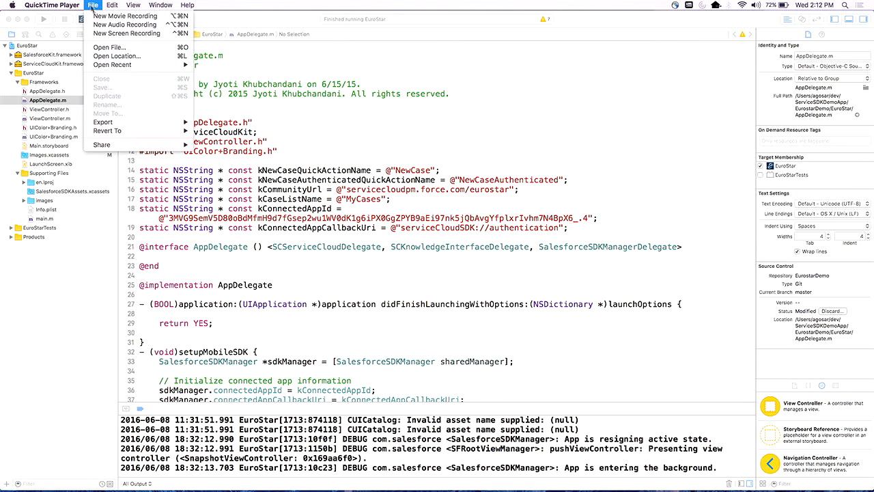
# Step: Record a short movie, stop it and close the clip without saving
pyautogui.click(125, 16)
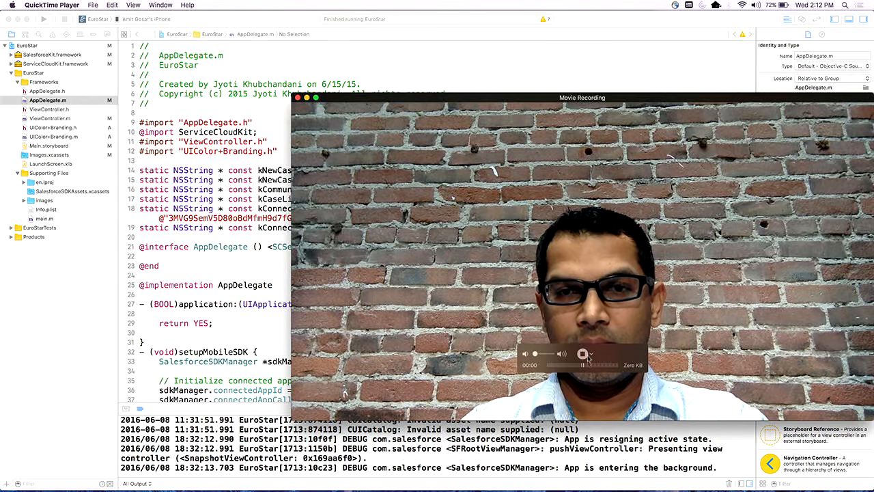
pyautogui.click(582, 353)
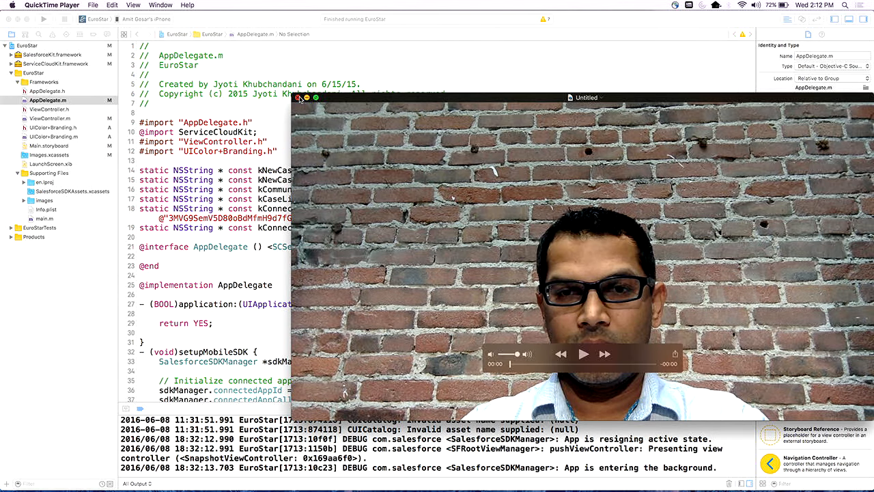
pyautogui.click(298, 97)
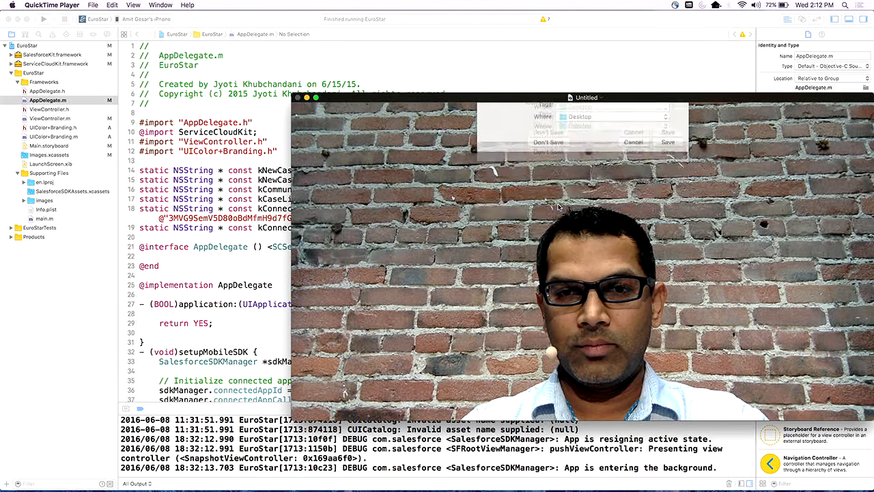
pyautogui.click(93, 5)
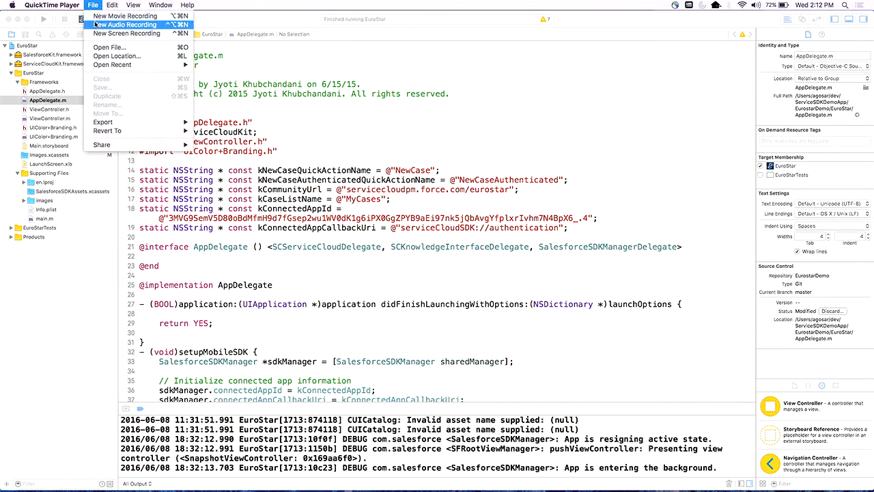
# Step: Switch back to Xcode and run the EuroStar app on the iPhone
pyautogui.click(687, 222)
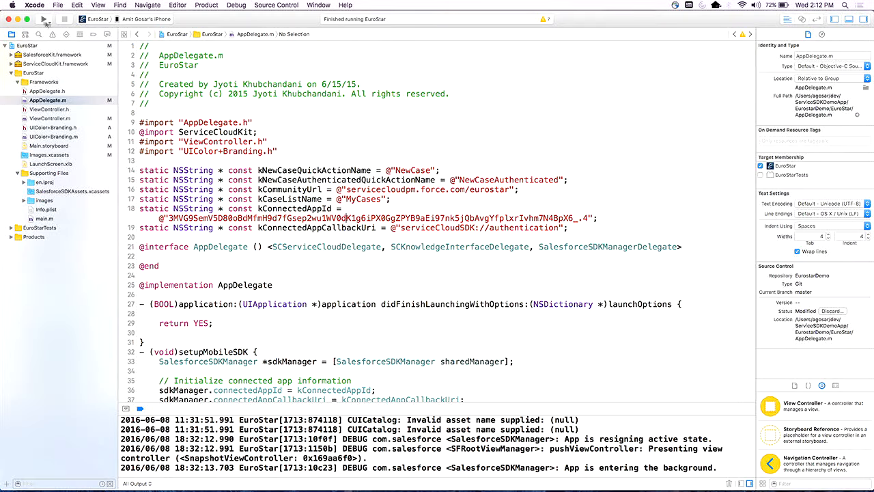
pyautogui.click(44, 19)
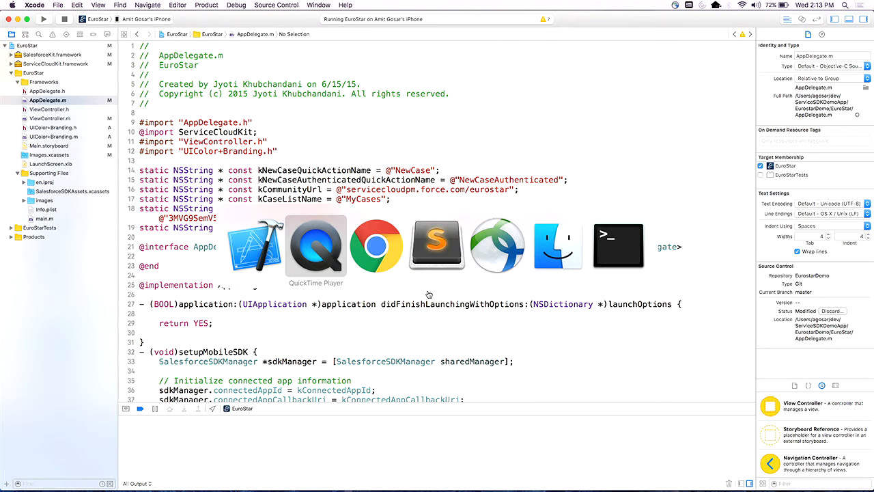
# Step: Select the SCServiceCloud knowledge and cases setup lines in the Sublime Text notes for copying
pyautogui.click(437, 245)
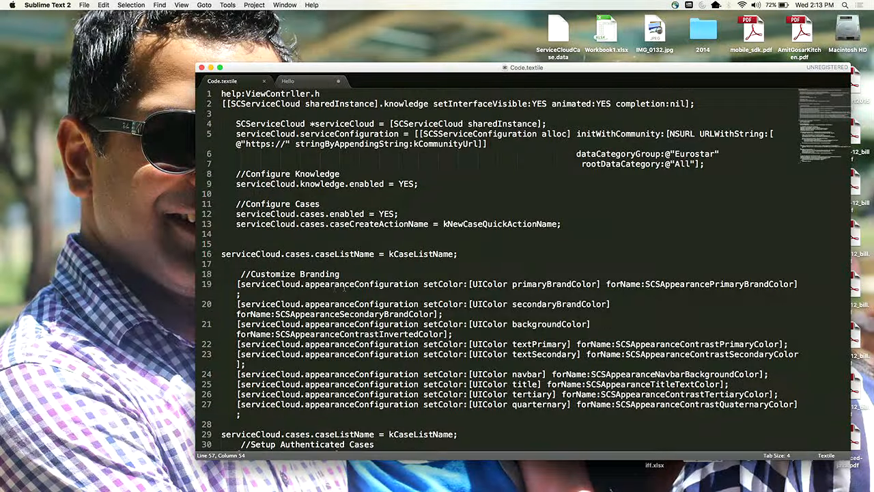
pyautogui.scroll(-3)
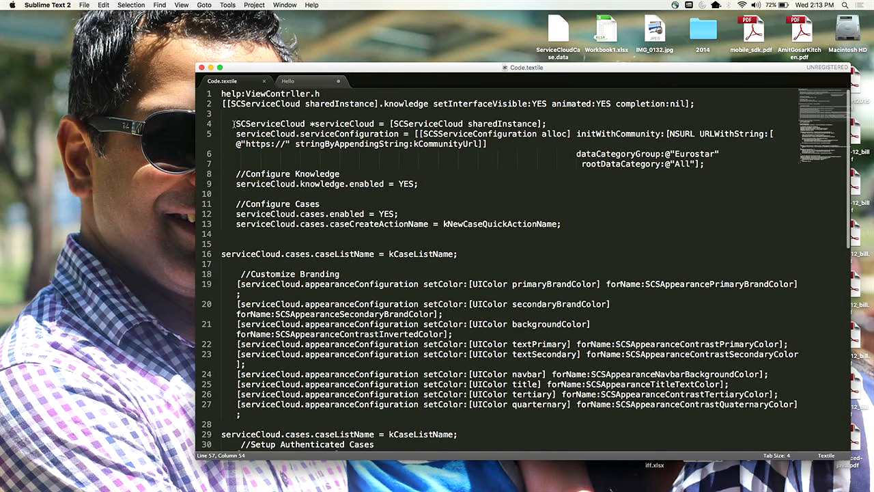
pyautogui.moveTo(235, 123); pyautogui.dragTo(561, 224)
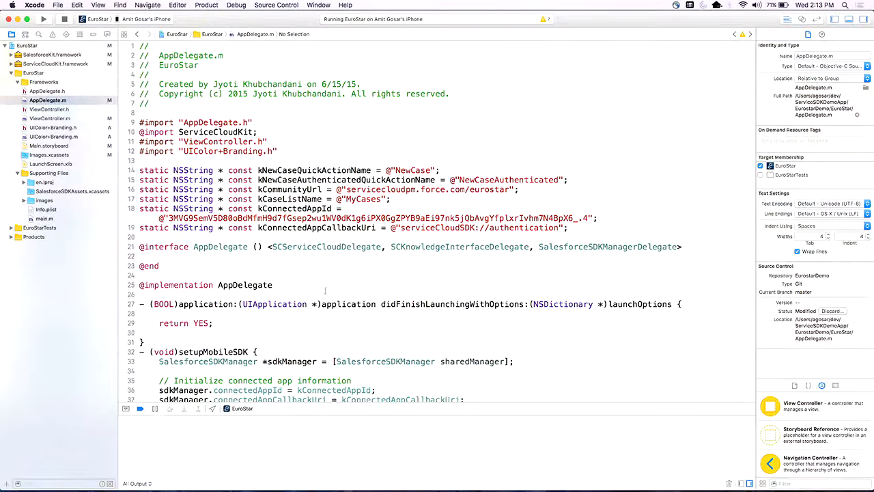
pyautogui.scroll(-3)
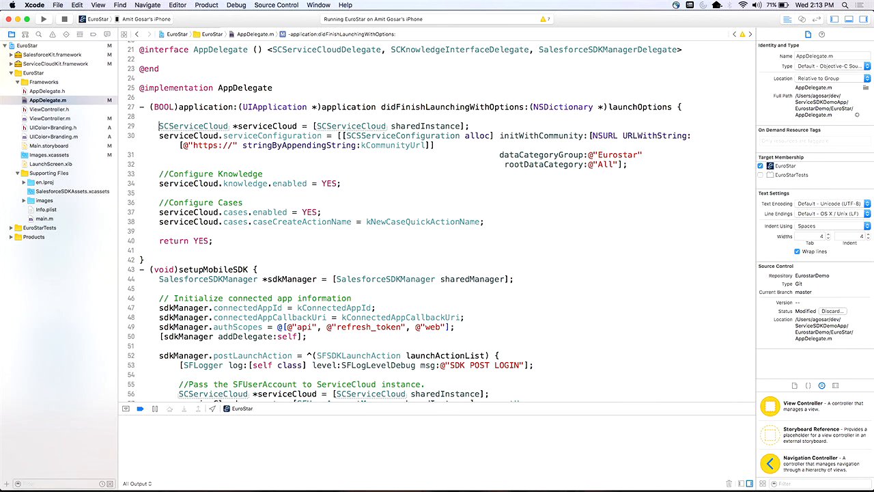
# Step: Review the EuroStar target's General settings with SalesforceKit and ServiceCloudKit embedded, then return to AppDelegate.m
pyautogui.click(28, 45)
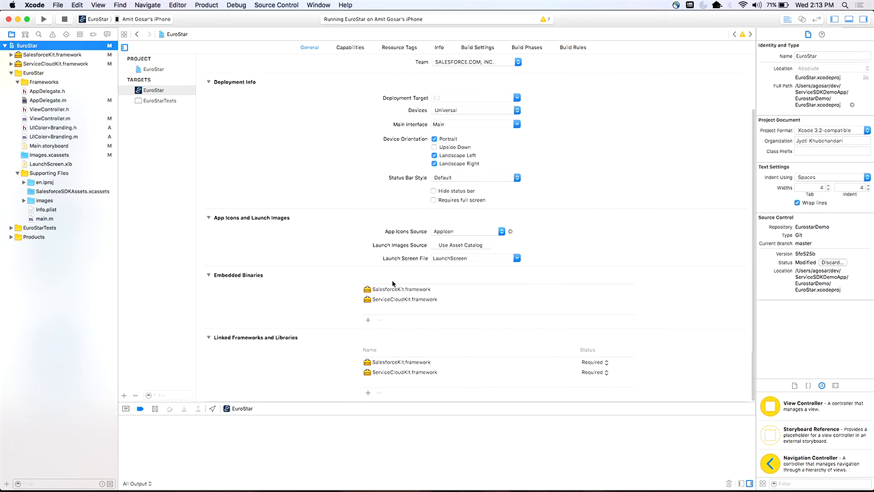
pyautogui.moveTo(394, 294)
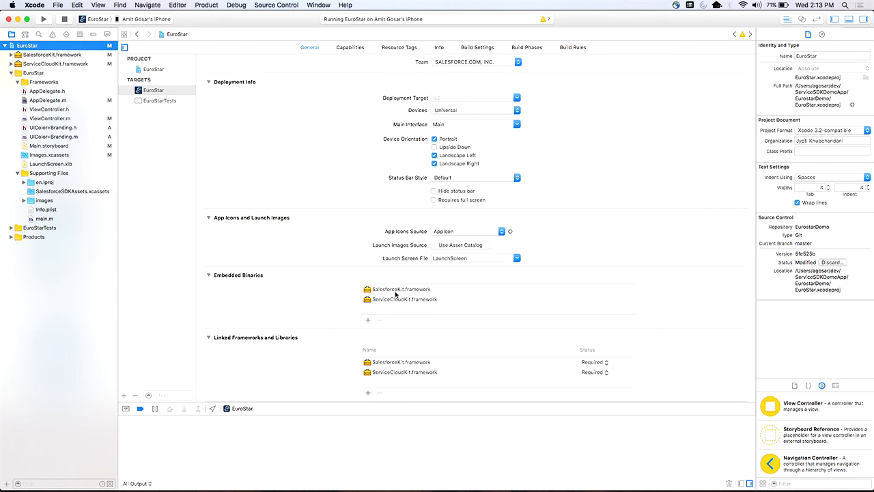
pyautogui.moveTo(408, 293)
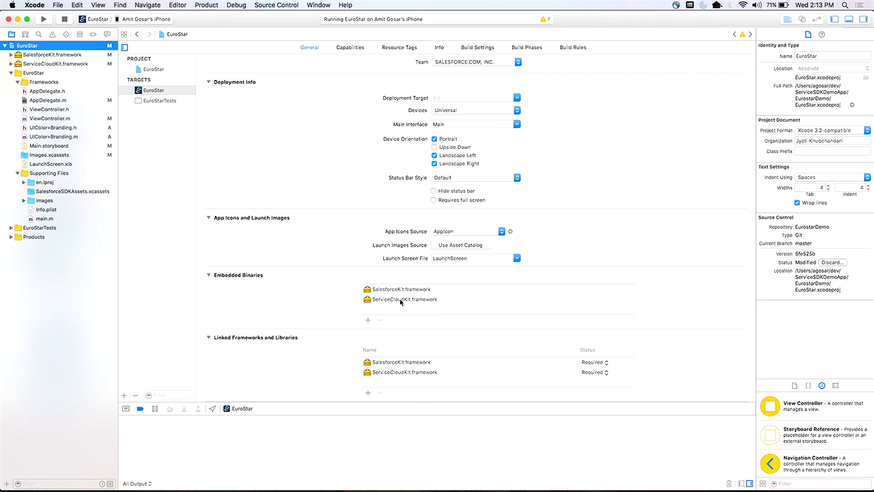
pyautogui.moveTo(371, 363)
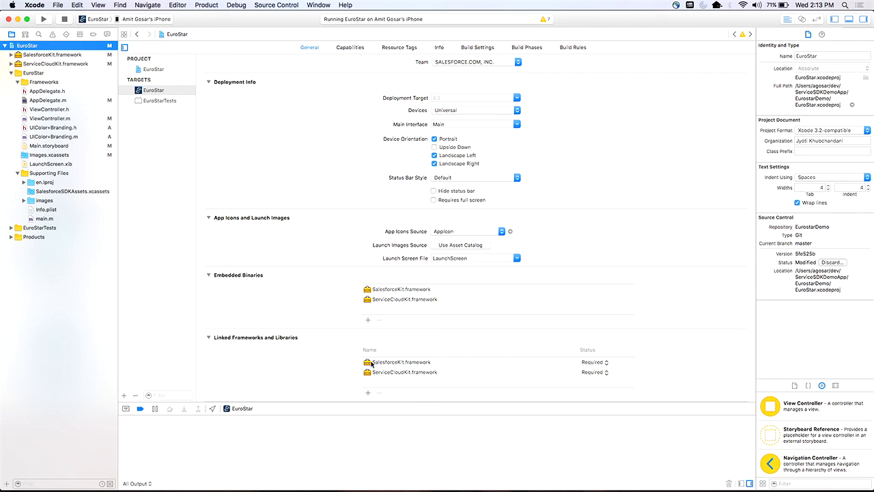
pyautogui.moveTo(292, 265)
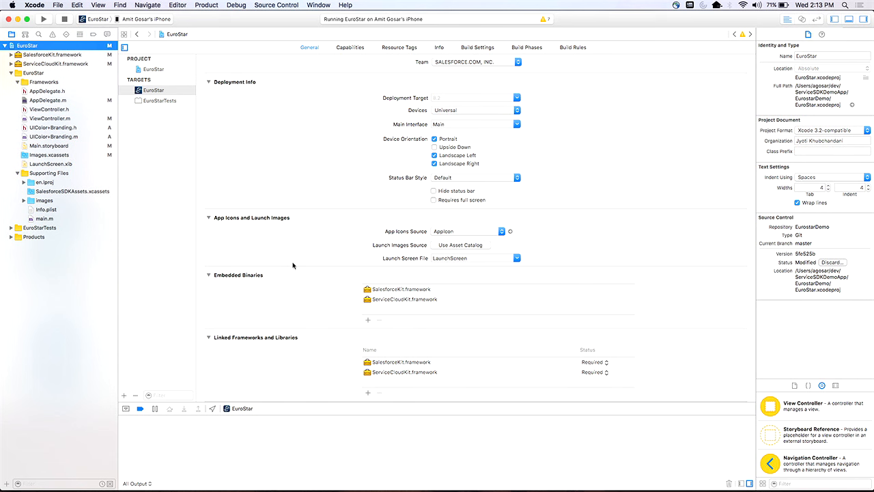
pyautogui.moveTo(51, 101)
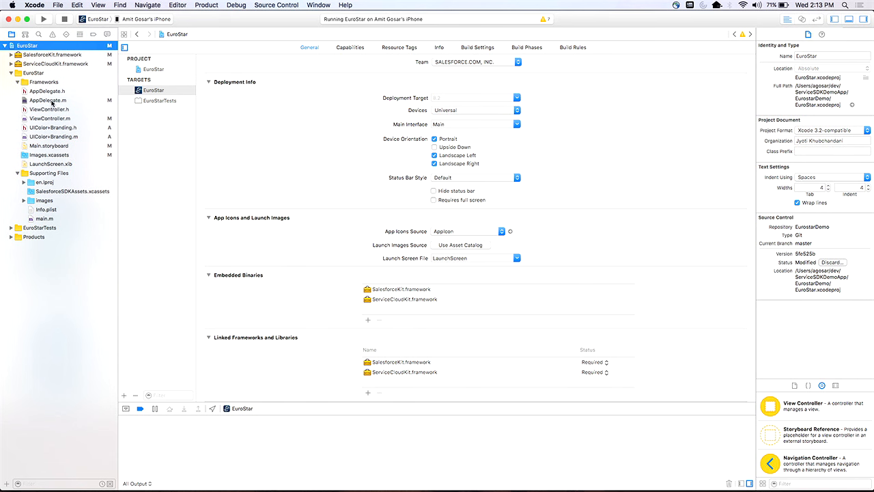
pyautogui.click(47, 101)
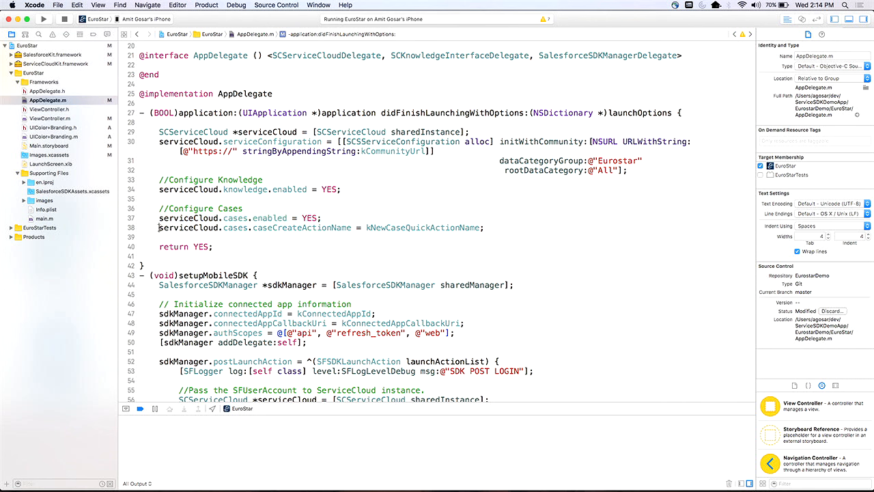
pyautogui.tripleClick(307, 227)
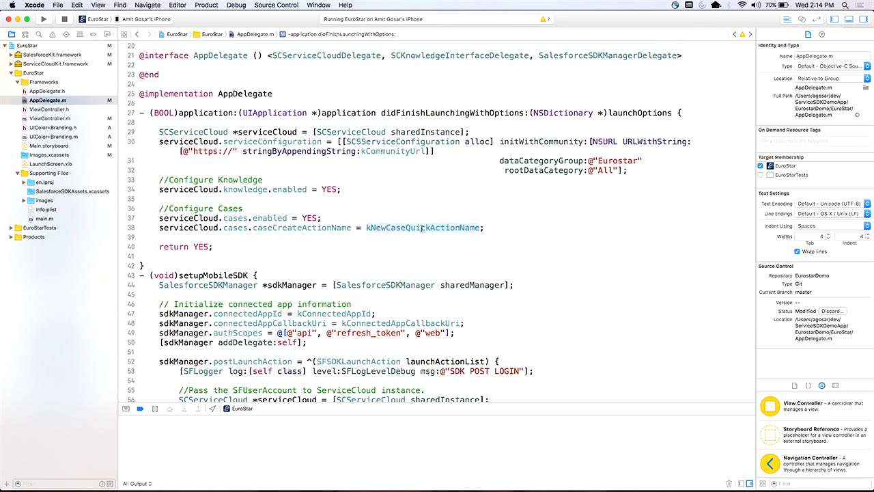
pyautogui.doubleClick(422, 227)
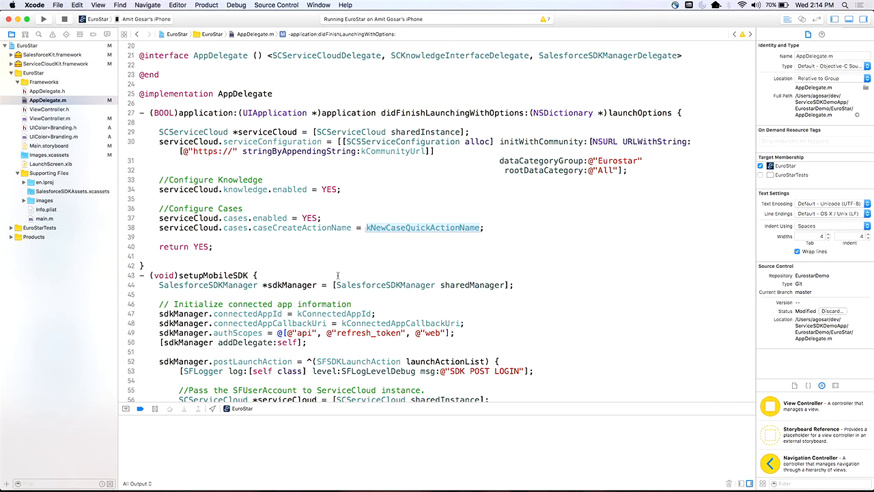
pyautogui.click(257, 276)
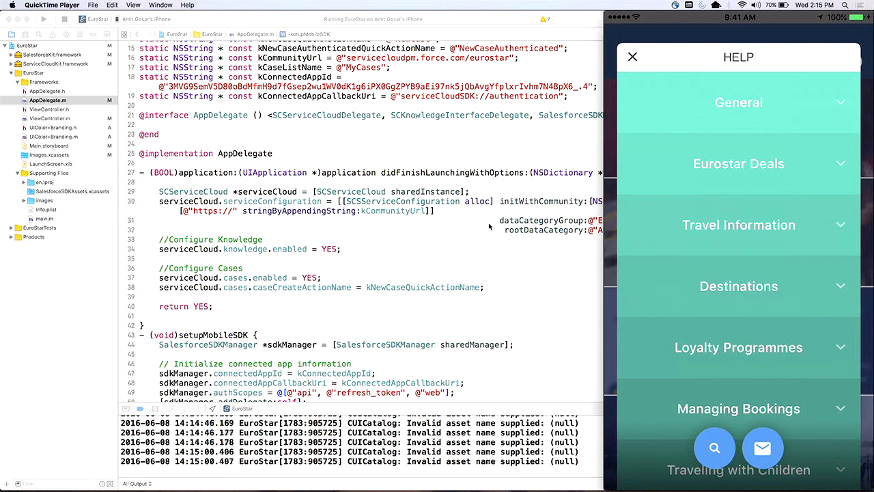
# Step: Browse Eurostar Deals to the Specials Deals Traveling with Family article, then minimize it to a home-screen card
pyautogui.click(737, 164)
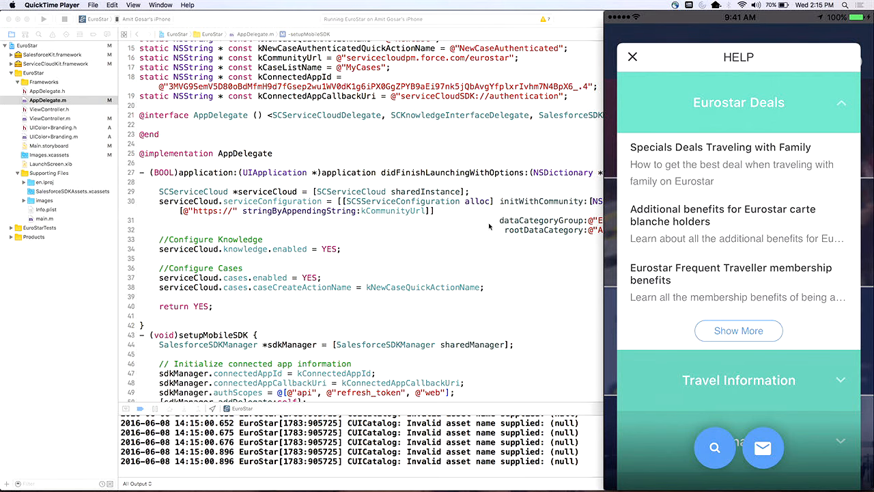
pyautogui.click(737, 331)
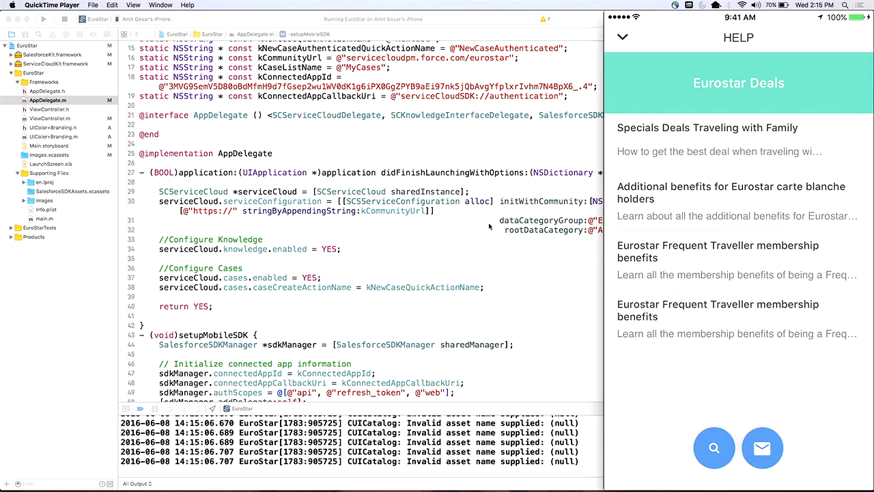
pyautogui.click(707, 128)
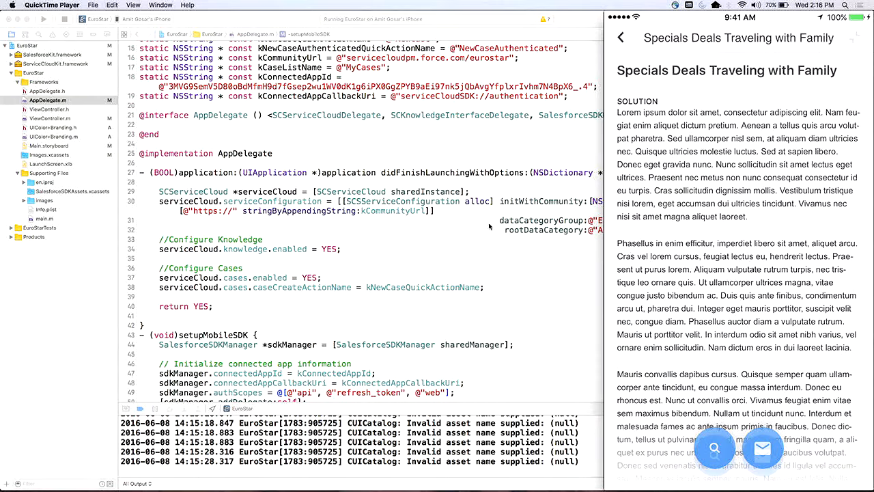
pyautogui.click(620, 39)
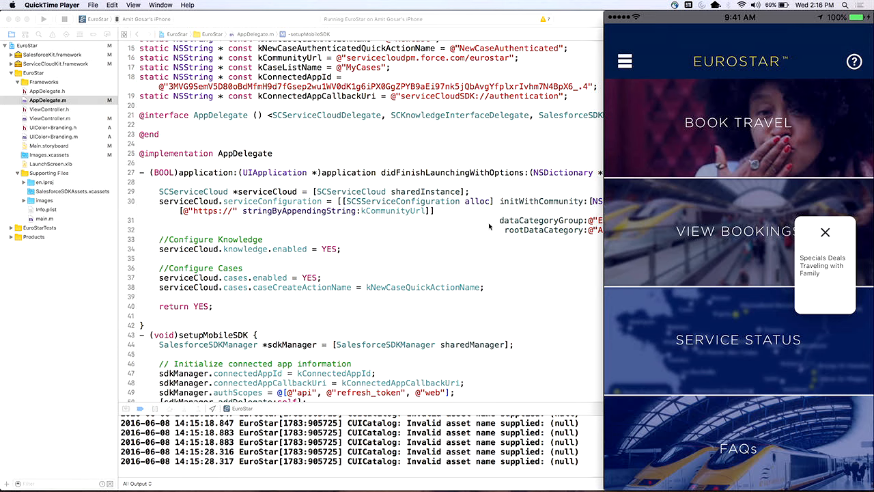
# Step: Reopen and close the minimized family deals article, expand Eurostar Deals, then close the help center
pyautogui.click(825, 263)
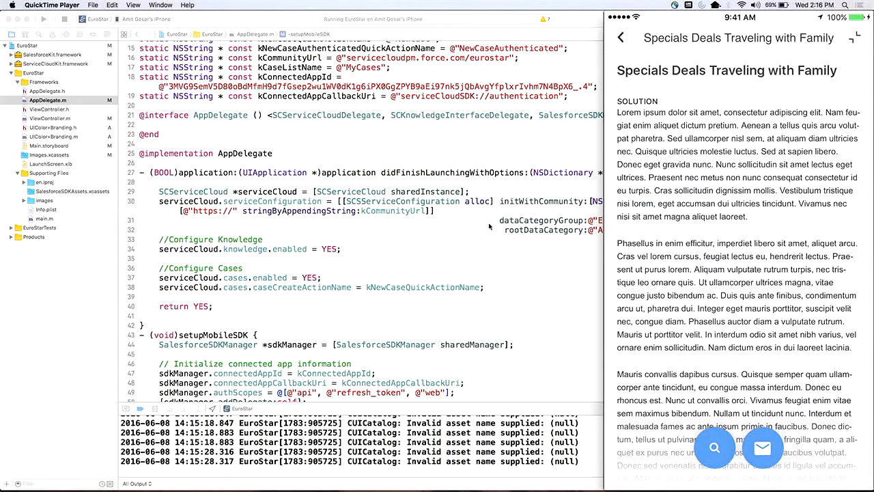
pyautogui.click(620, 38)
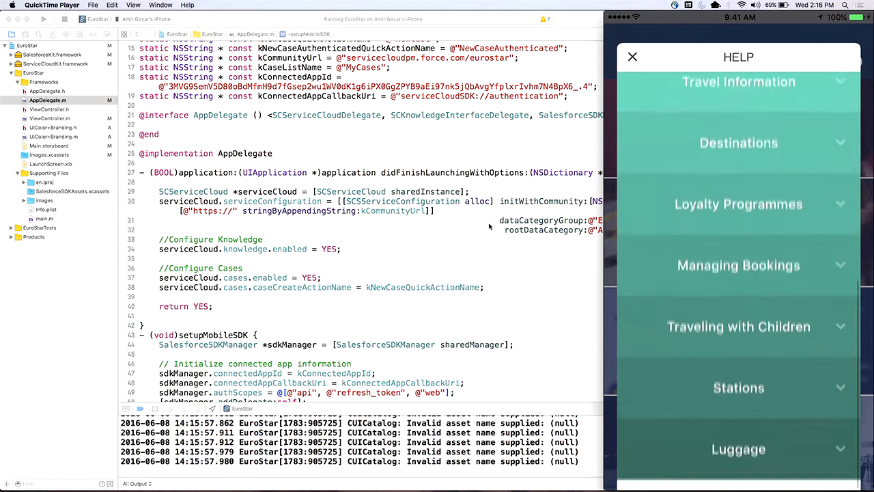
pyautogui.click(737, 191)
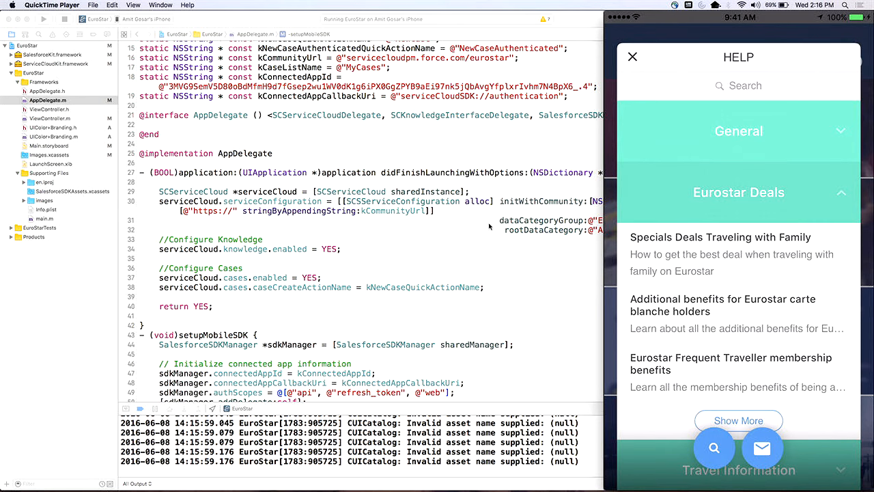
pyautogui.click(631, 57)
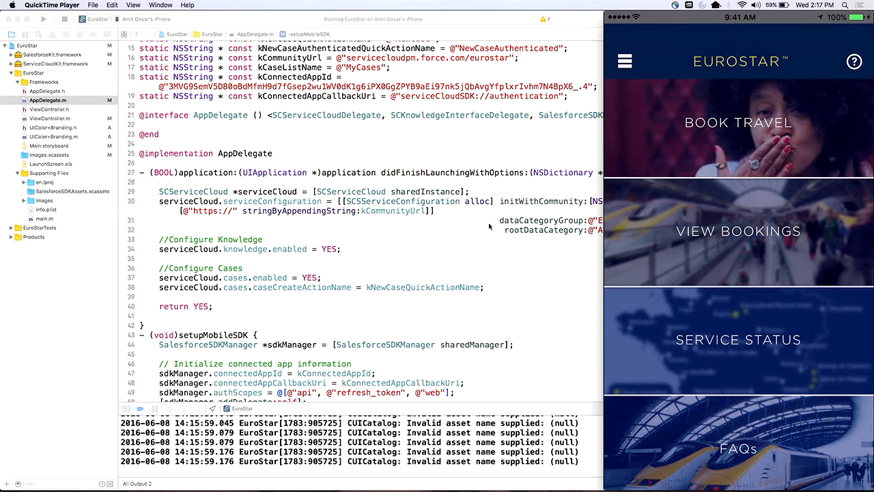
# Step: Reopen the help center and scroll its topic categories down to Luggage
pyautogui.click(853, 61)
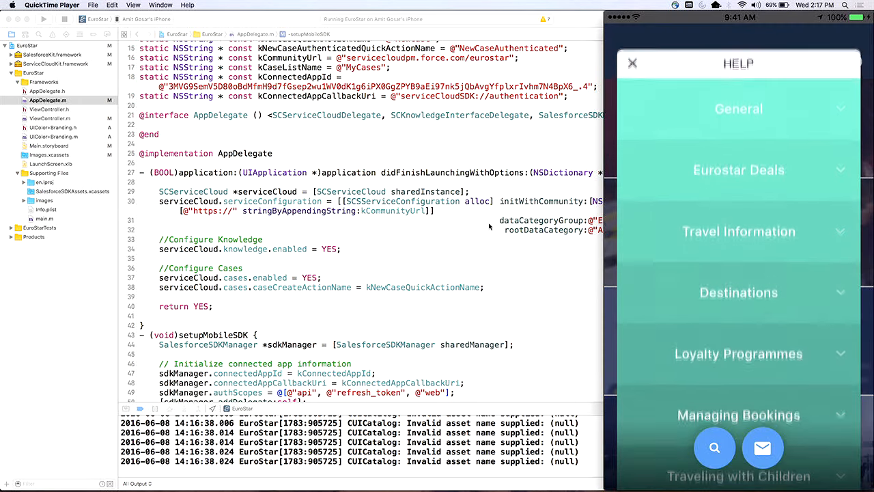
pyautogui.scroll(-3)
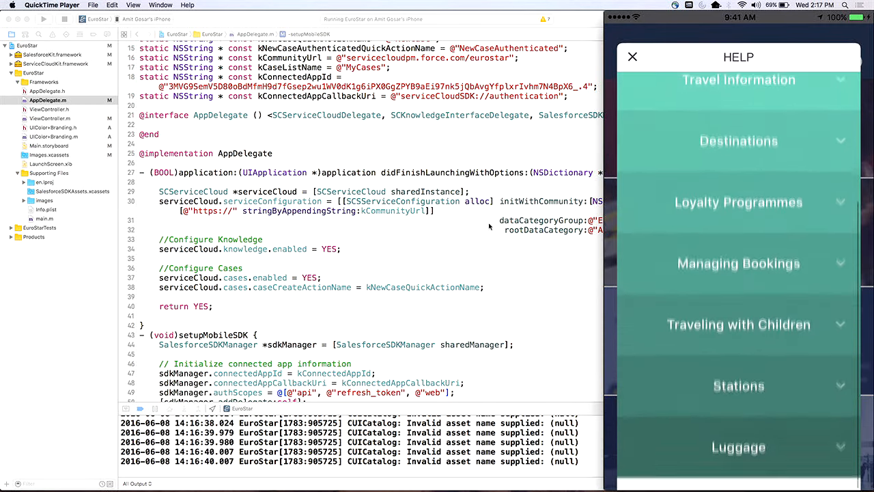
pyautogui.scroll(-3)
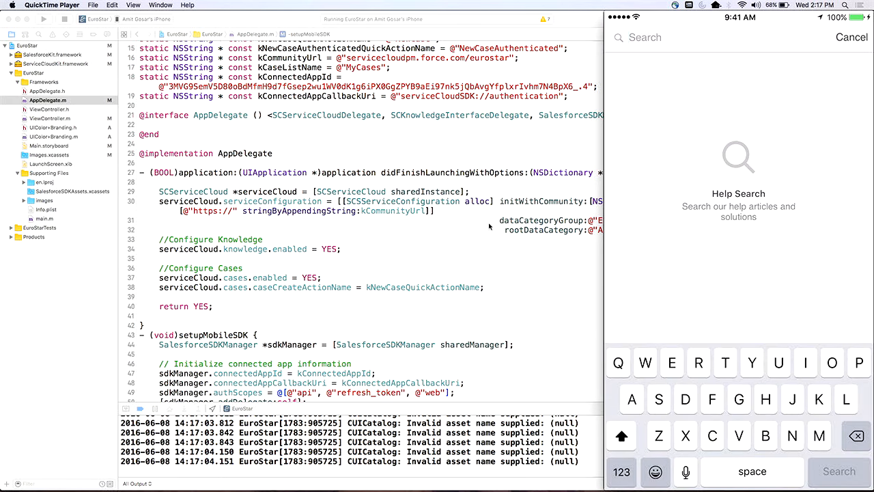
# Step: Search help for 'Trave', view the Specials Deals Traveling with Family result, then go back to Help Search
pyautogui.write('Travem')
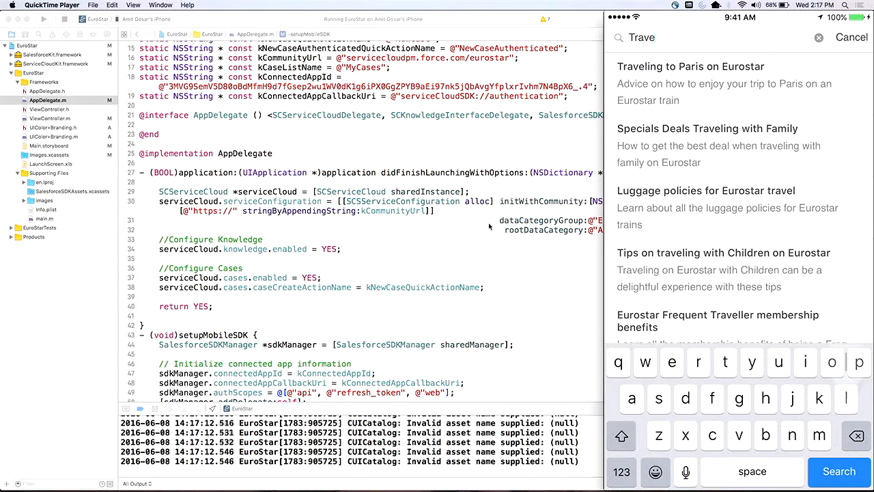
pyautogui.click(707, 129)
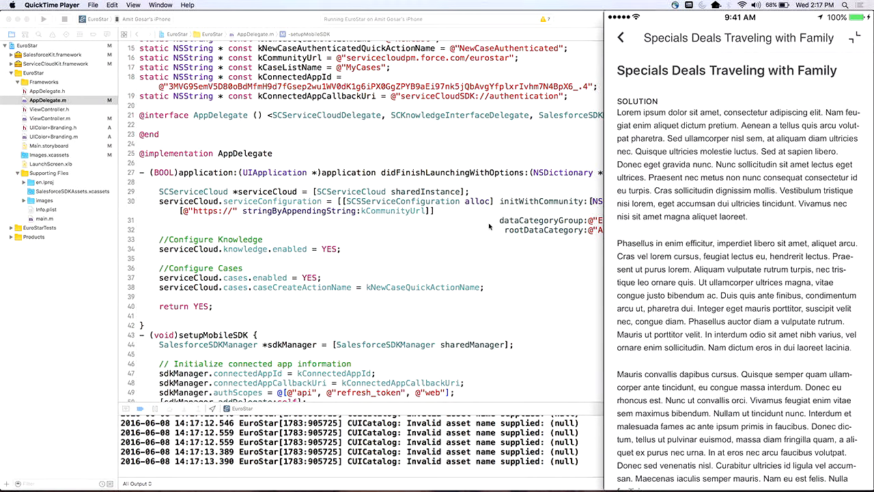
pyautogui.click(620, 38)
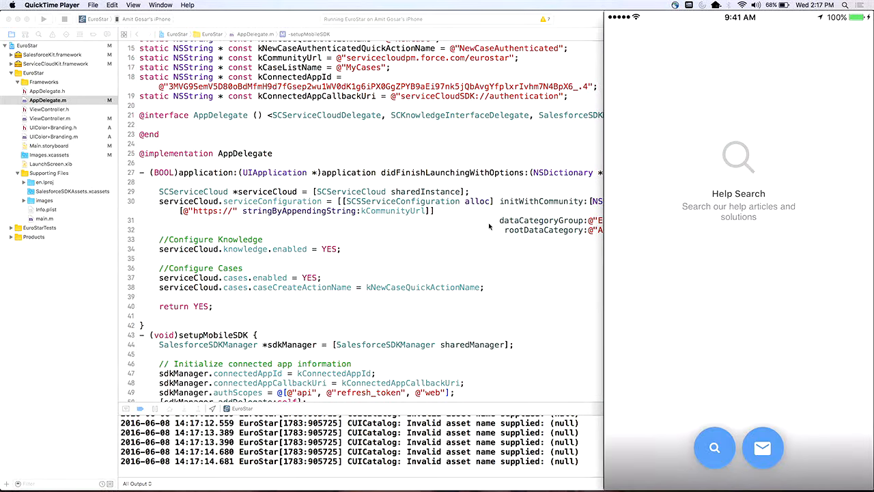
# Step: Return to the HELP topic categories, then leave the phone recording for the app switcher
pyautogui.click(714, 448)
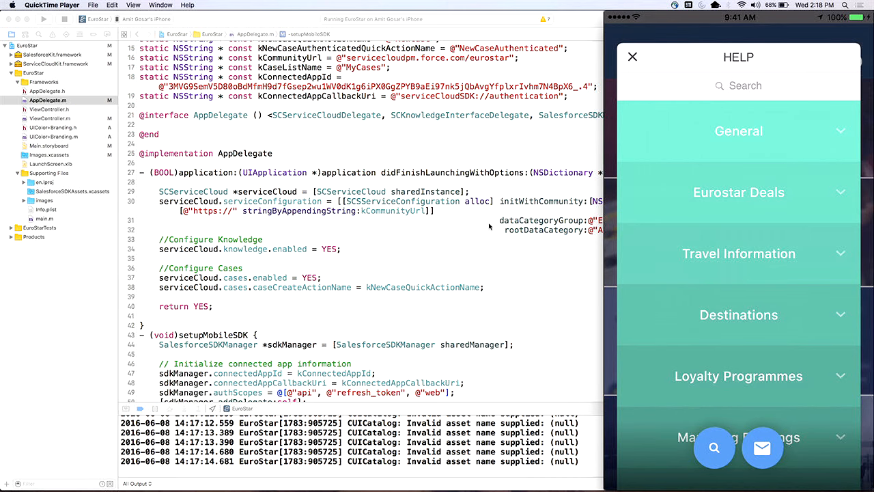
pyautogui.click(762, 448)
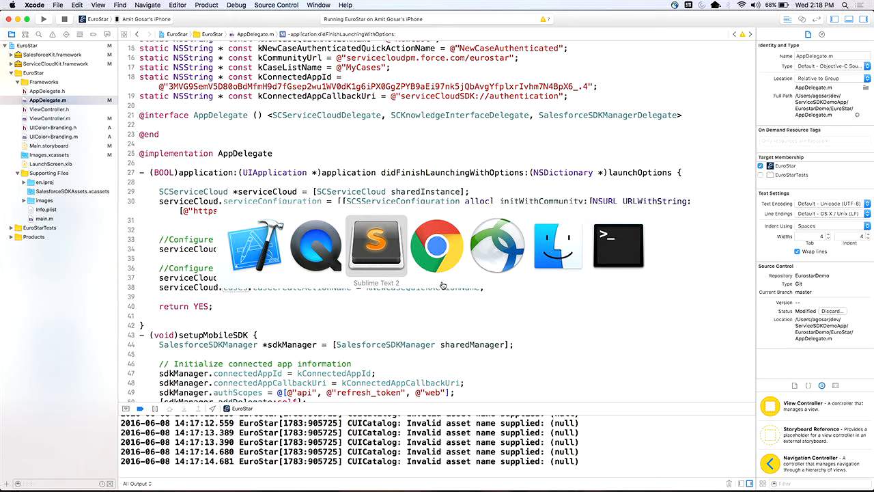
# Step: In Sublime Text's Code.textile, select the case list name and setupMobileSDK lines for the app delegate
pyautogui.click(377, 246)
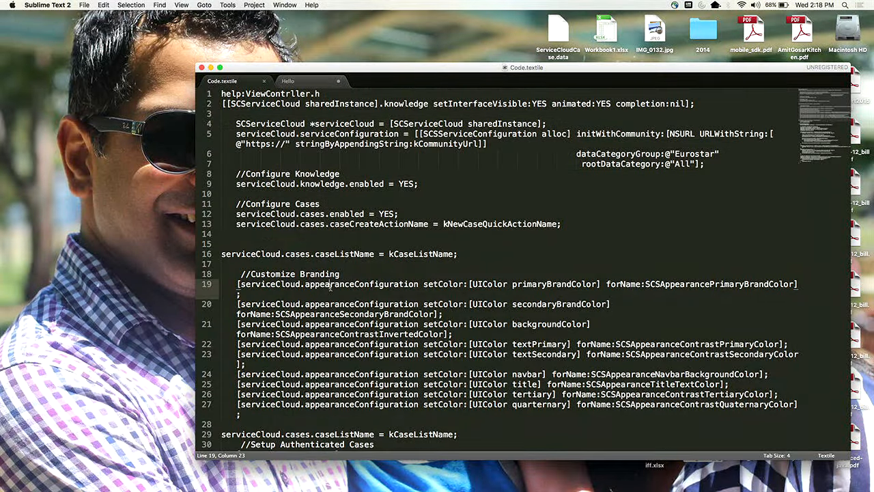
pyautogui.scroll(-3)
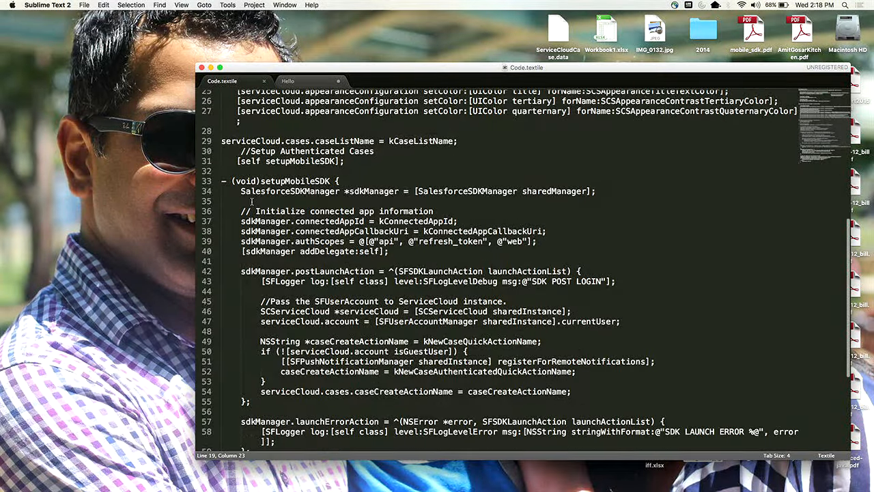
pyautogui.moveTo(221, 141); pyautogui.dragTo(341, 161)
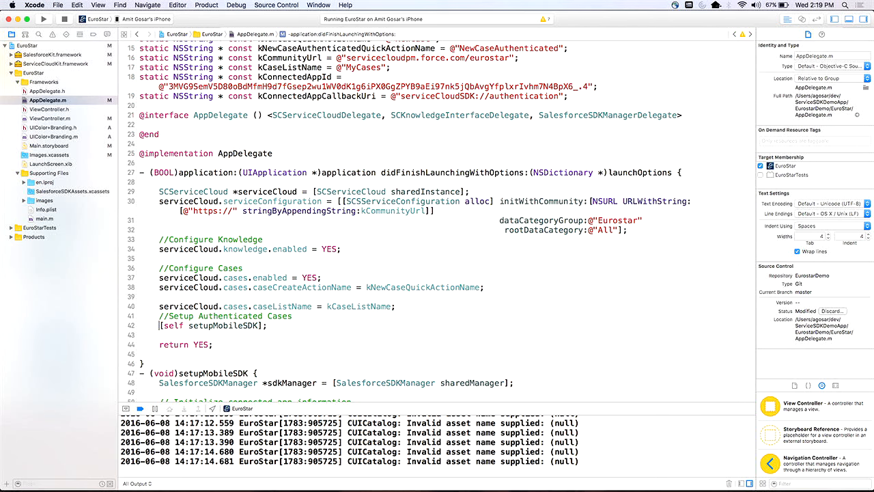
pyautogui.scroll(-3)
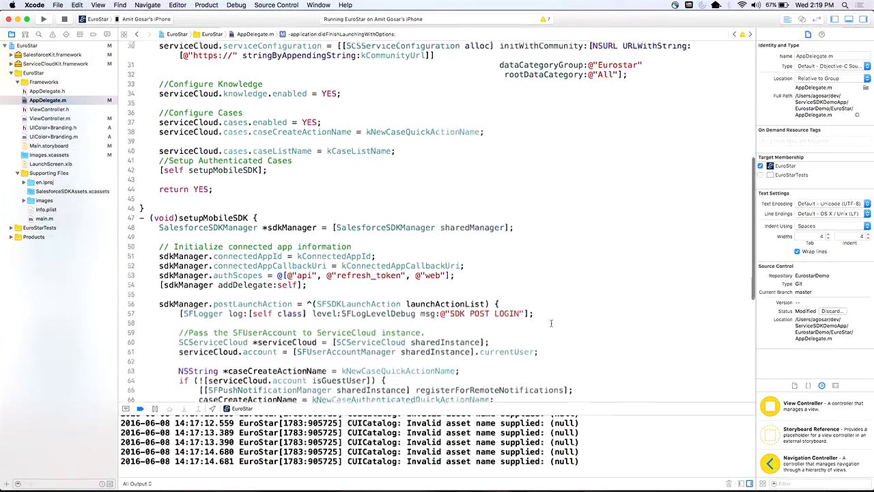
pyautogui.scroll(-3)
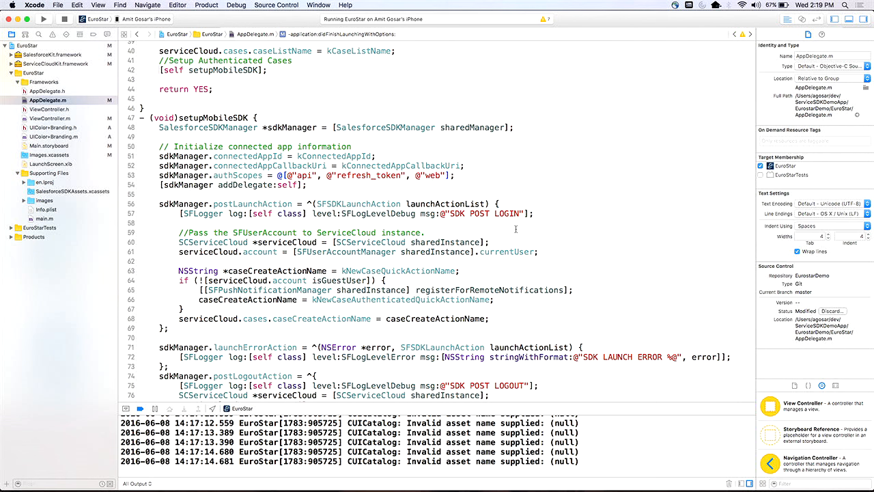
pyautogui.click(158, 70)
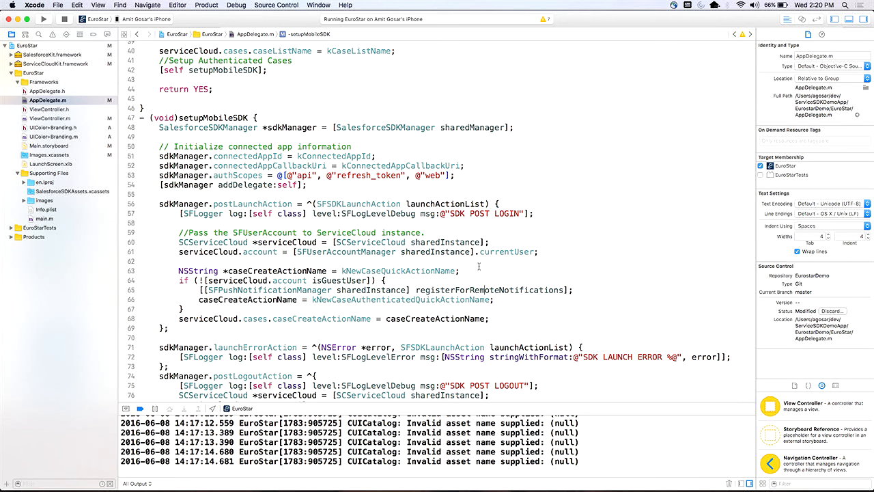
# Step: Rebuild and relaunch the EuroStar app, browse its branded Help centre, then close it
pyautogui.click(44, 19)
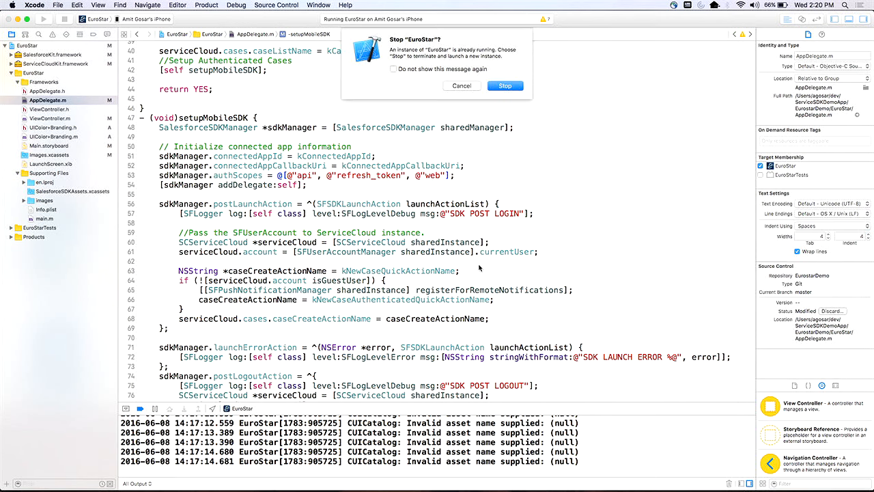
pyautogui.click(505, 85)
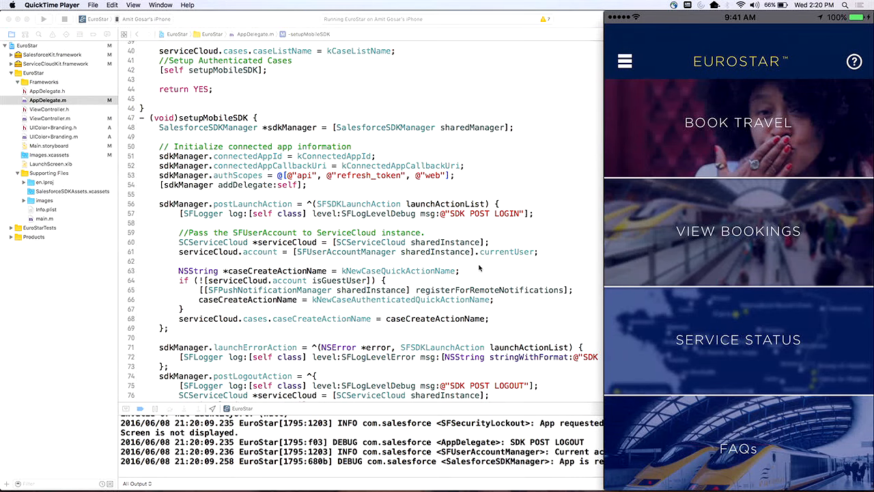
pyautogui.click(854, 61)
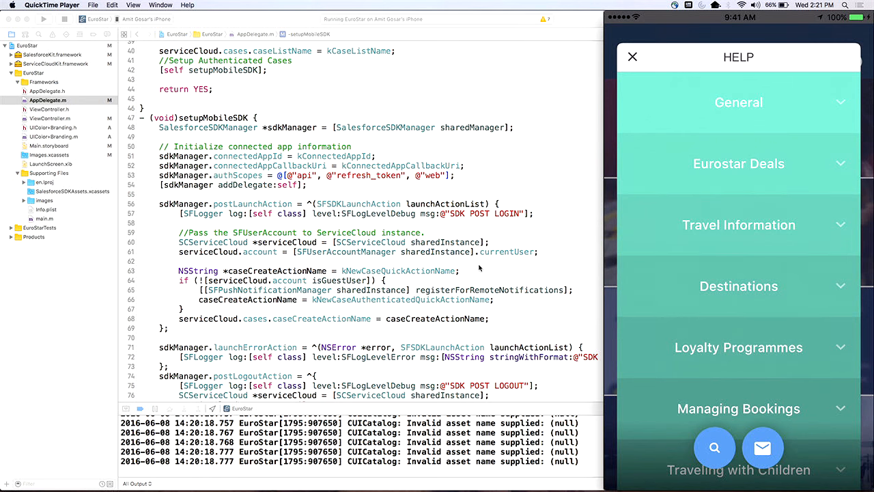
pyautogui.click(762, 448)
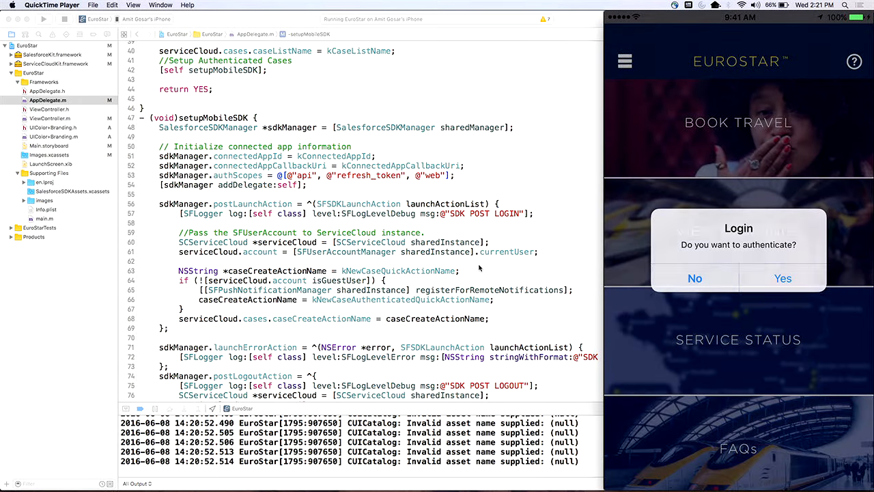
# Step: Answer Yes to the Login alert so the Salesforce Log In screen appears
pyautogui.click(782, 278)
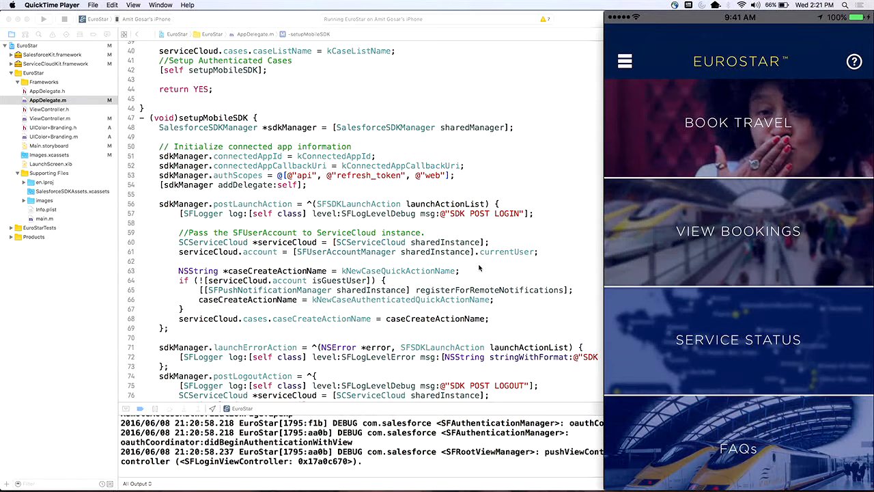
pyautogui.click(737, 123)
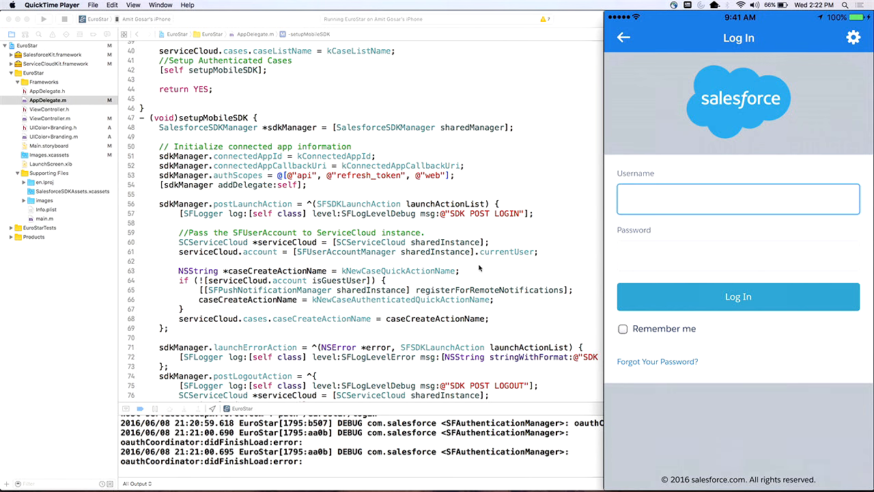
# Step: Sign in to Salesforce with the eurostar.com username and password, reaching the Allow Access request
pyautogui.click(737, 198)
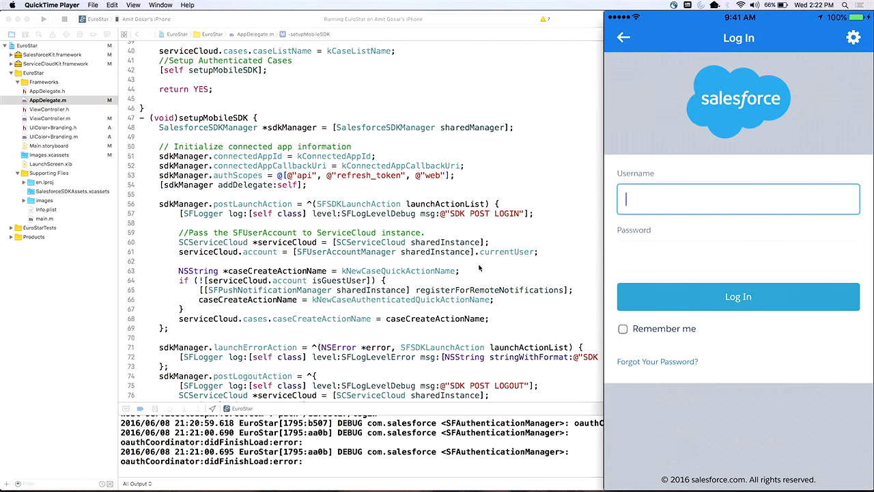
pyautogui.click(737, 198)
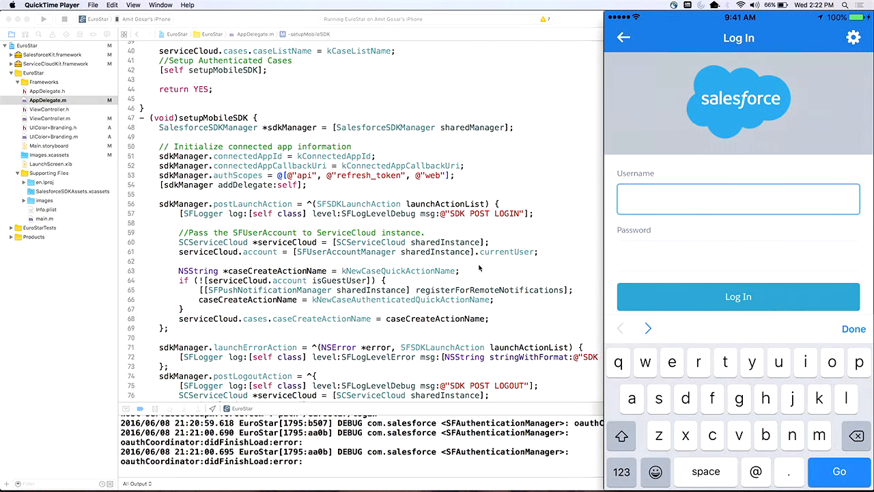
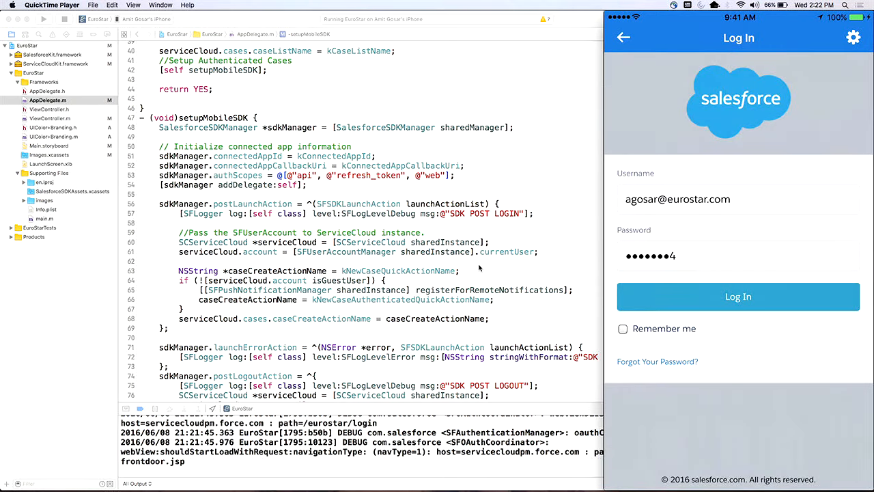
pyautogui.click(737, 296)
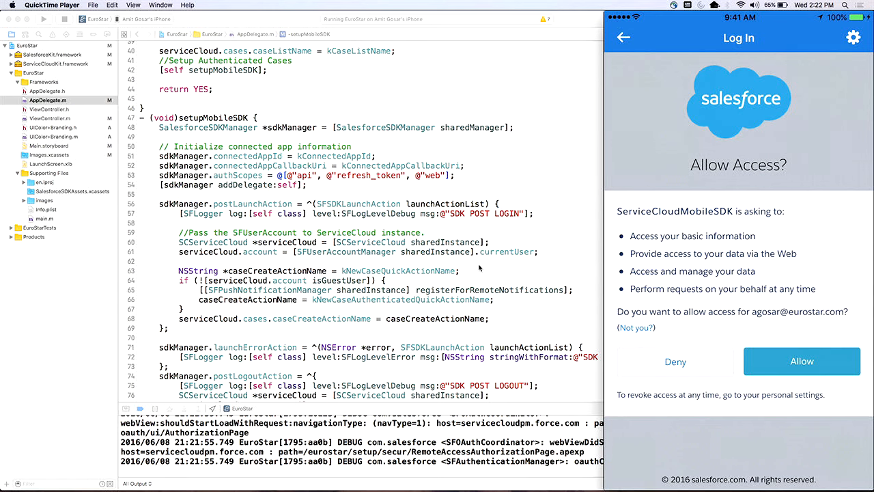
# Step: Allow ServiceCloudMobileSDK access and answer the notifications prompt so My Cases appears
pyautogui.click(802, 360)
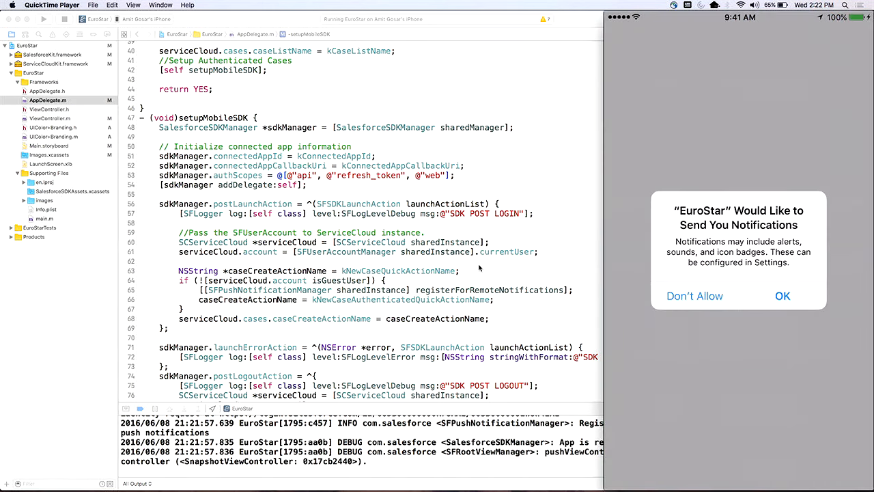
pyautogui.click(783, 295)
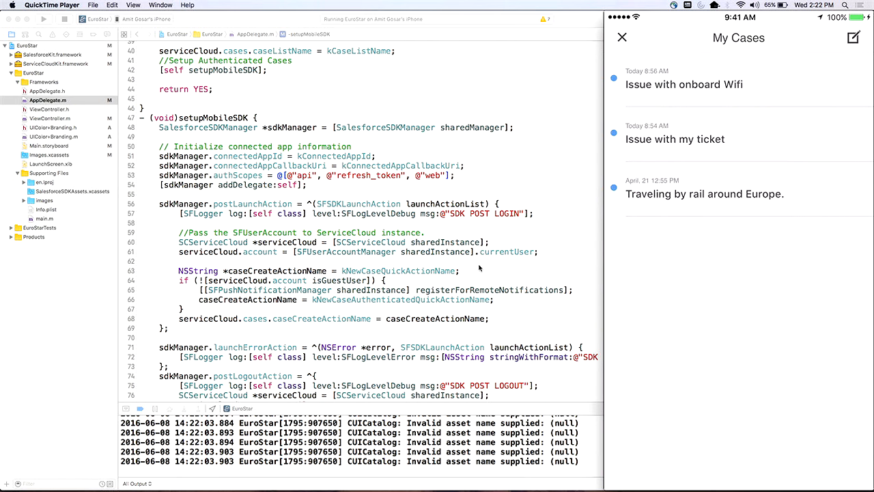
# Step: Send 'Can I get help with my case?' on the Issue with onboard Wifi case
pyautogui.click(683, 84)
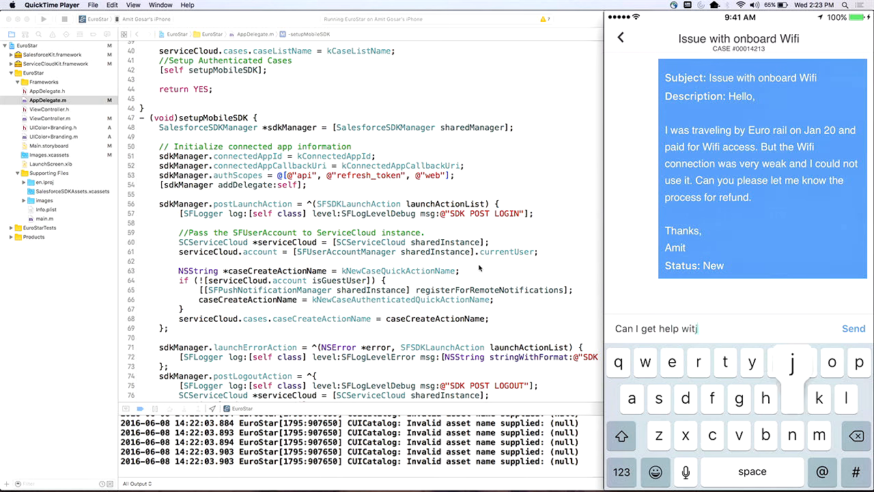
pyautogui.write('h my cas')
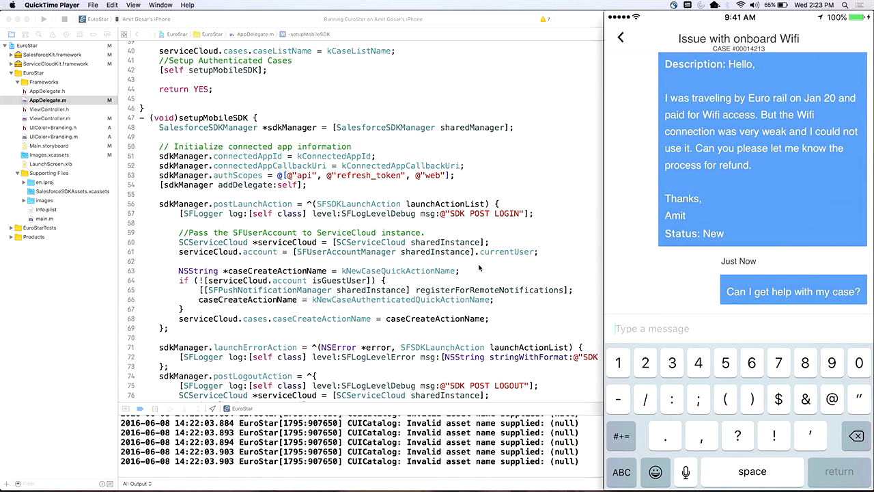
pyautogui.press('cmd+tab')
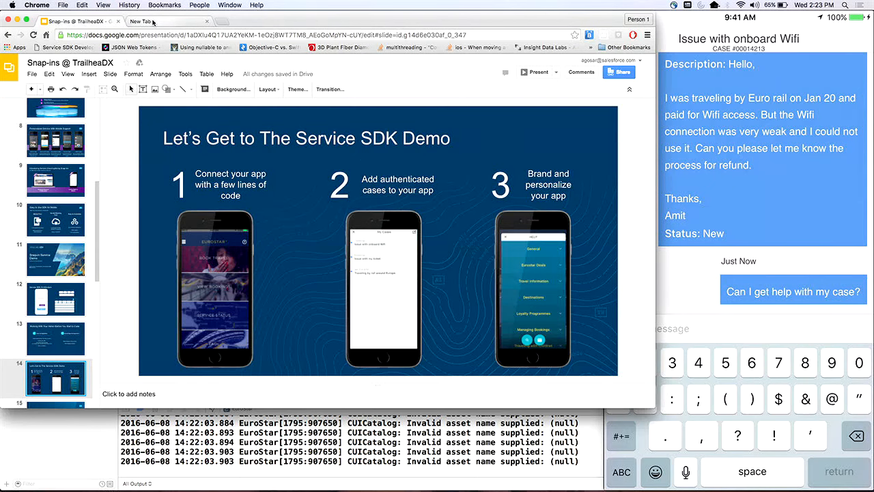
pyautogui.click(167, 22)
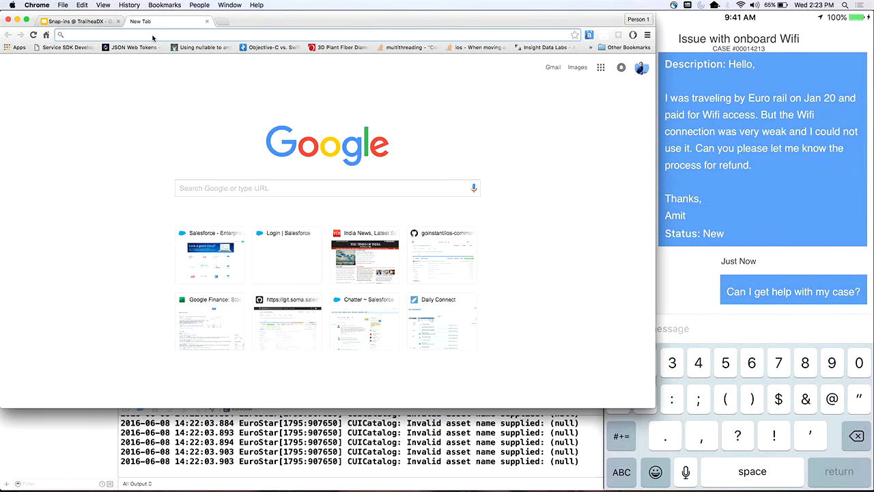
pyautogui.write('https://gs0.salesforce.com')
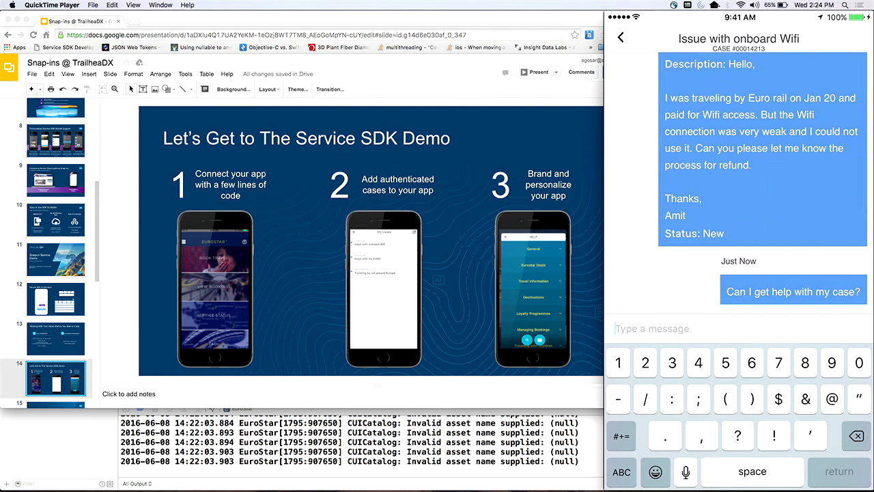
# Step: Go back to My Cases, reopen Issue with onboard Wifi, then return to the case list
pyautogui.click(620, 38)
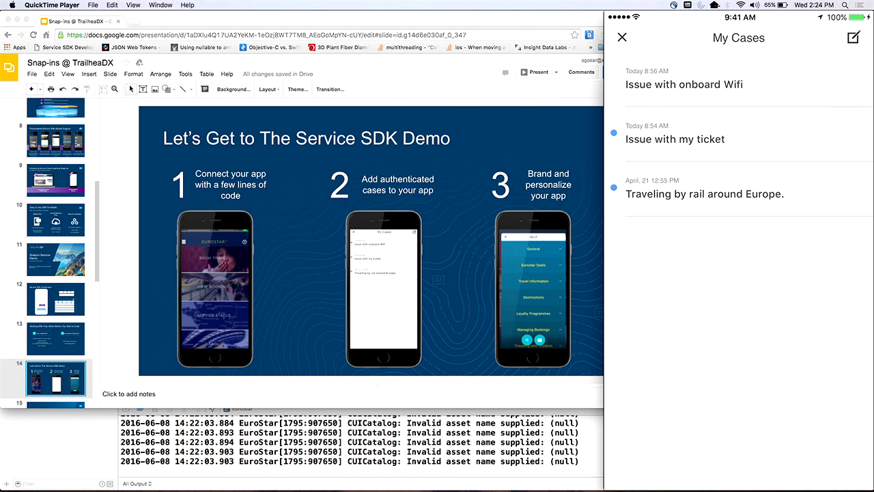
pyautogui.click(683, 85)
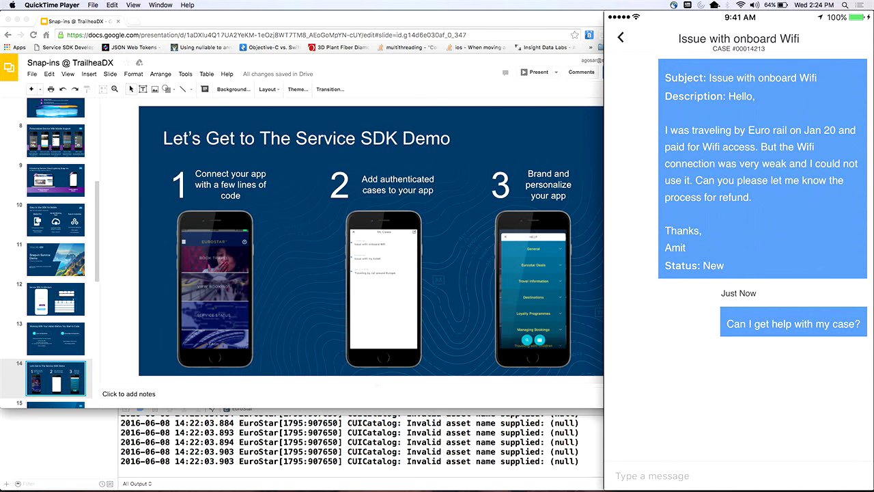
pyautogui.click(620, 38)
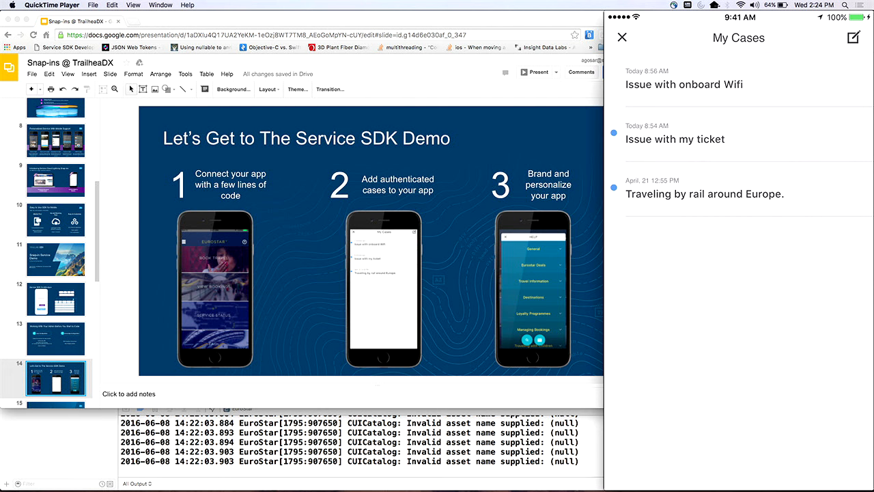
pyautogui.click(852, 38)
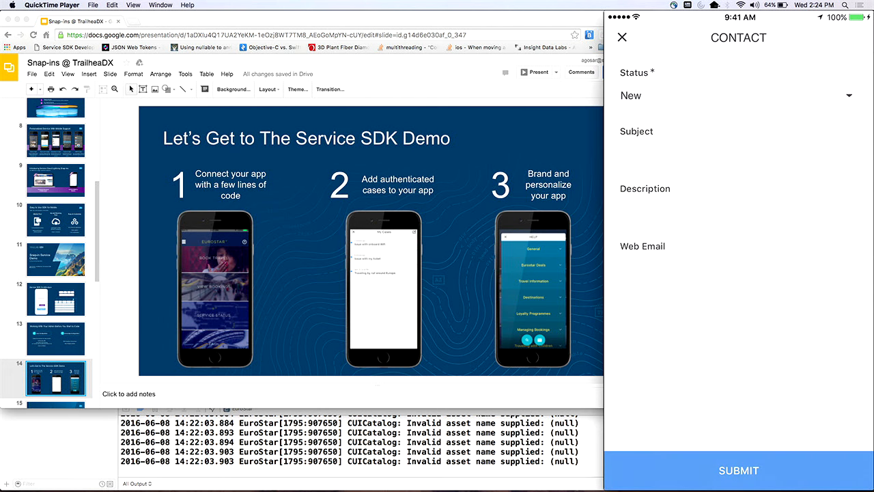
pyautogui.click(738, 153)
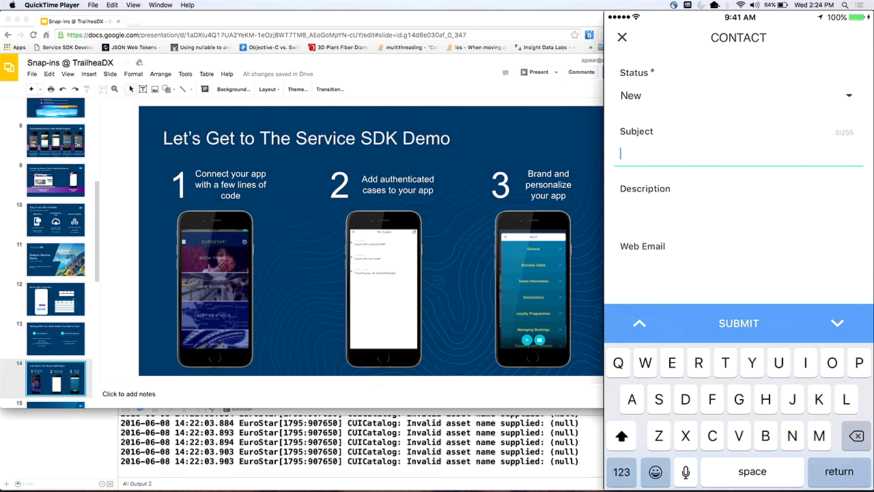
pyautogui.write('This is my new')
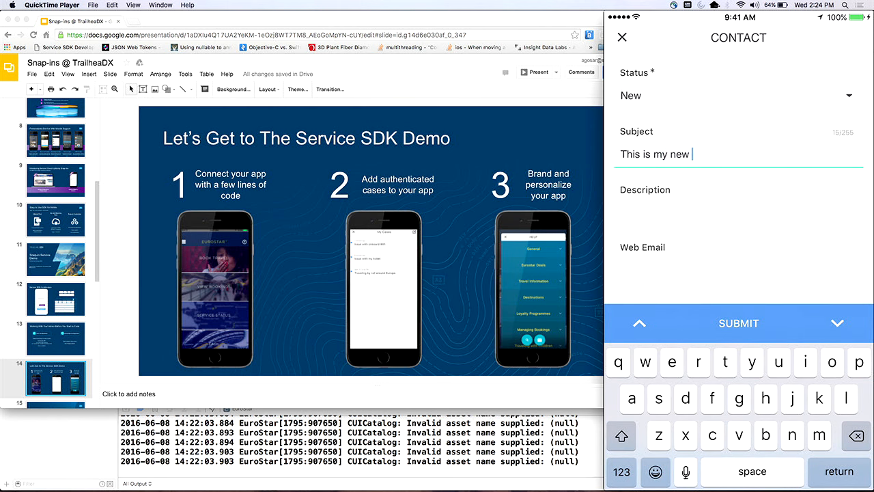
pyautogui.write('case')
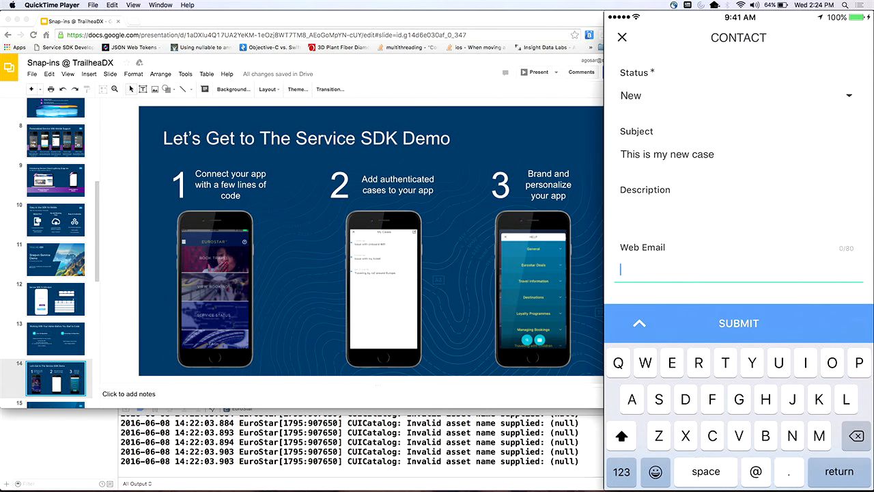
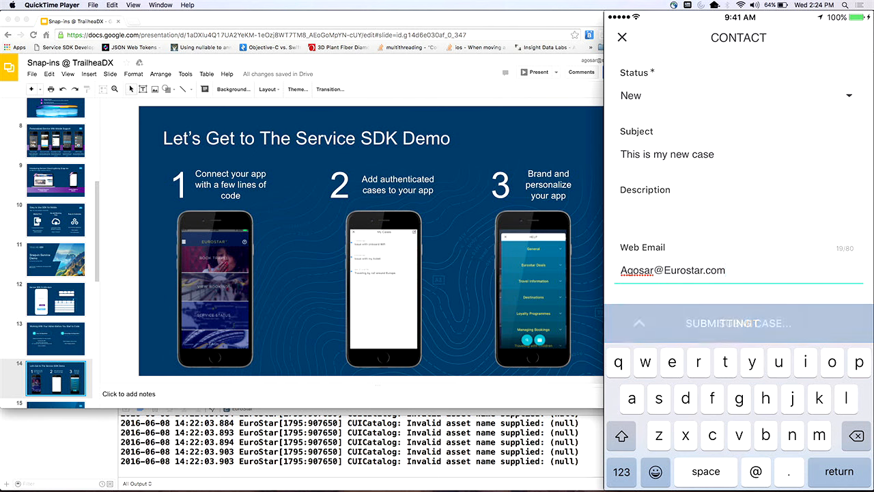
pyautogui.click(737, 322)
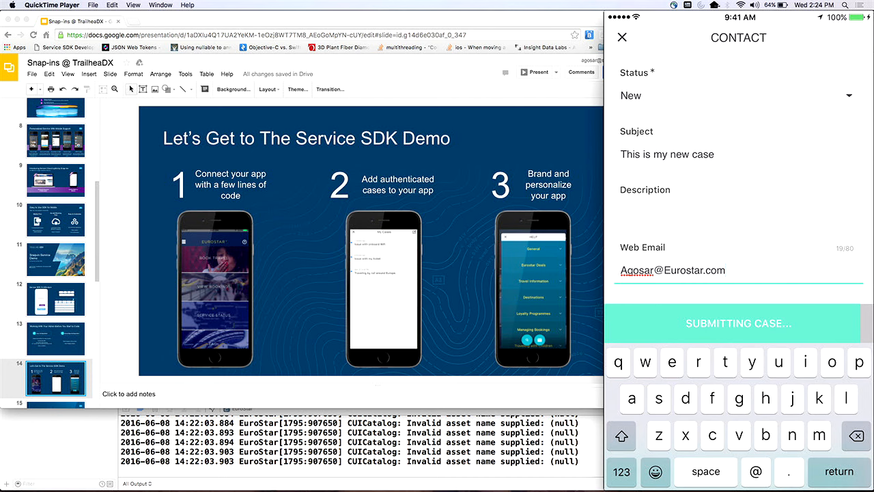
pyautogui.click(737, 323)
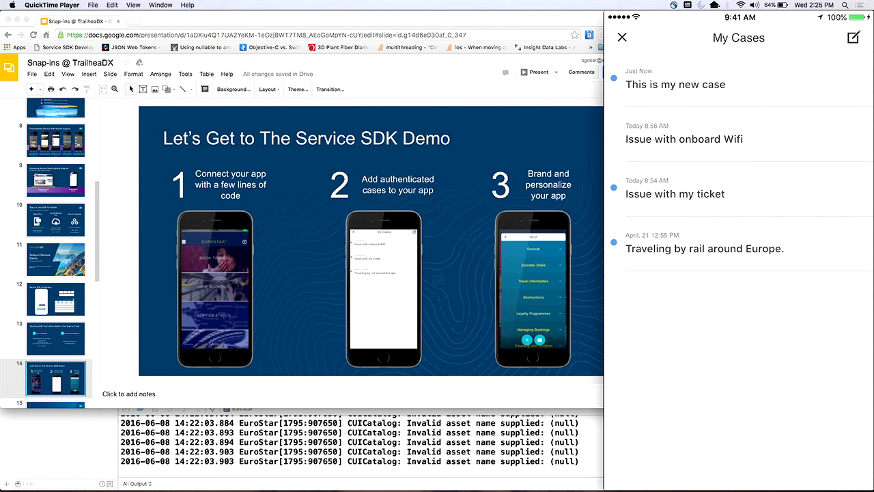
# Step: Leave the cases demo in the simulator and bring Xcode's AppDelegate.m back to the front
pyautogui.click(675, 85)
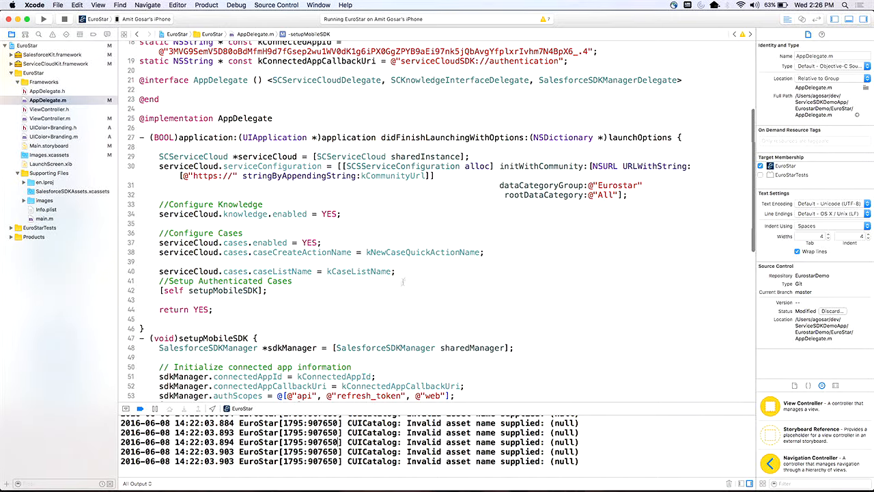
# Step: Insert the Customize Branding setColor:forName: lines in AppDelegate.m, checking UIColor+Branding.h for the colour names
pyautogui.scroll(-3)
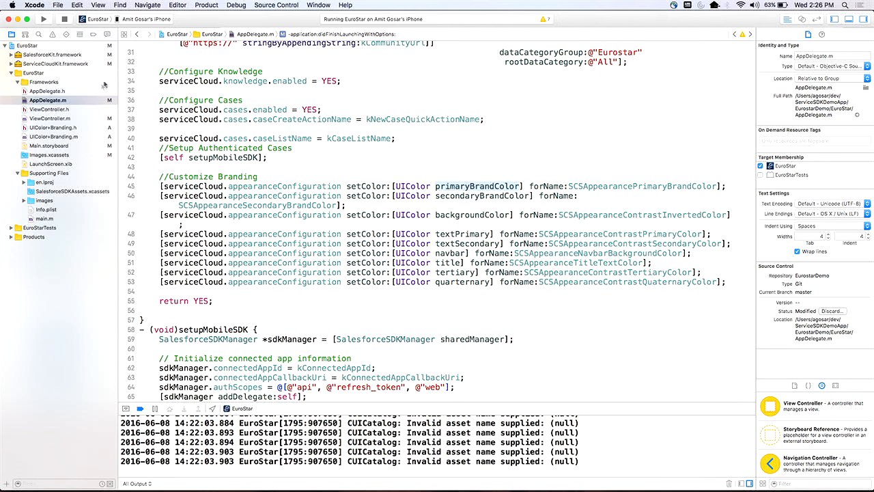
pyautogui.moveTo(55, 96)
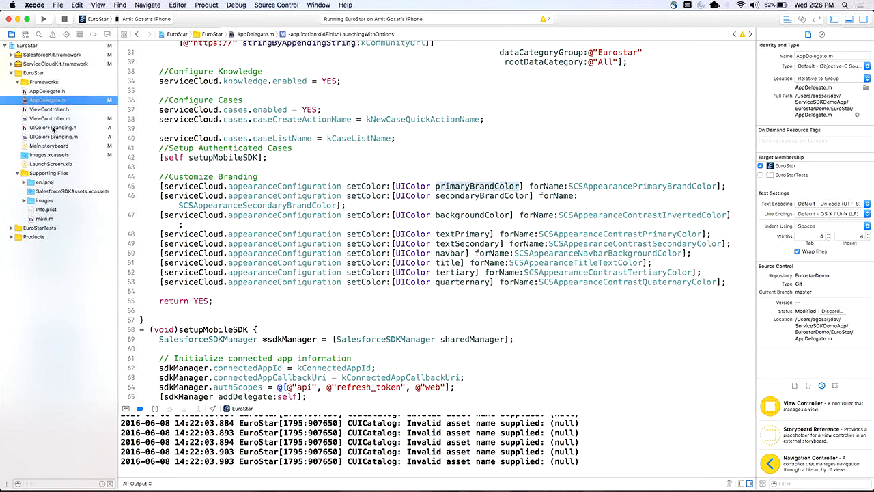
pyautogui.click(52, 128)
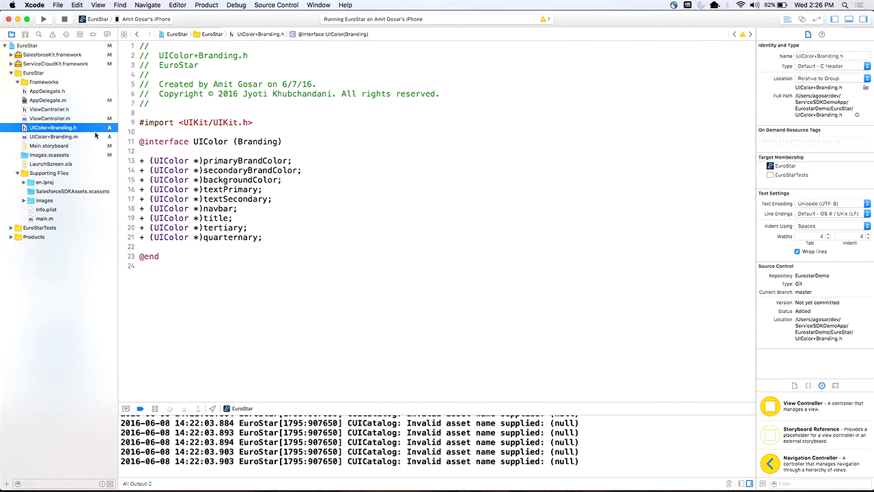
pyautogui.click(48, 101)
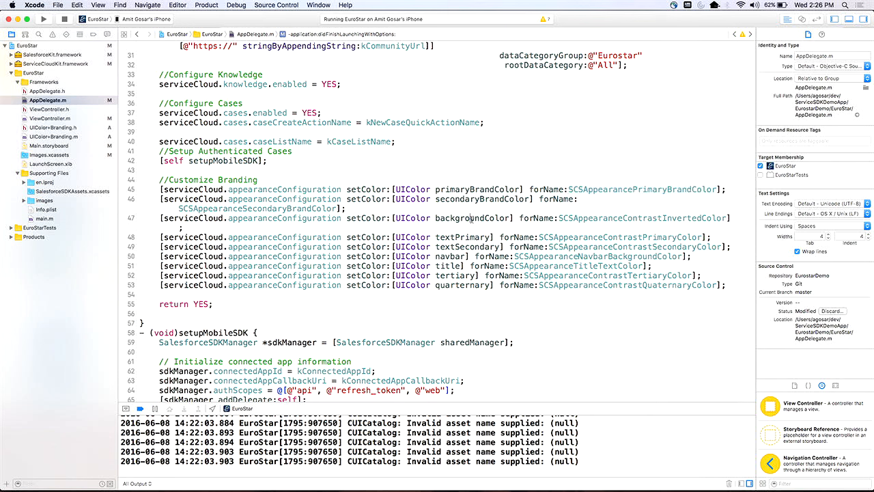
pyautogui.doubleClick(463, 238)
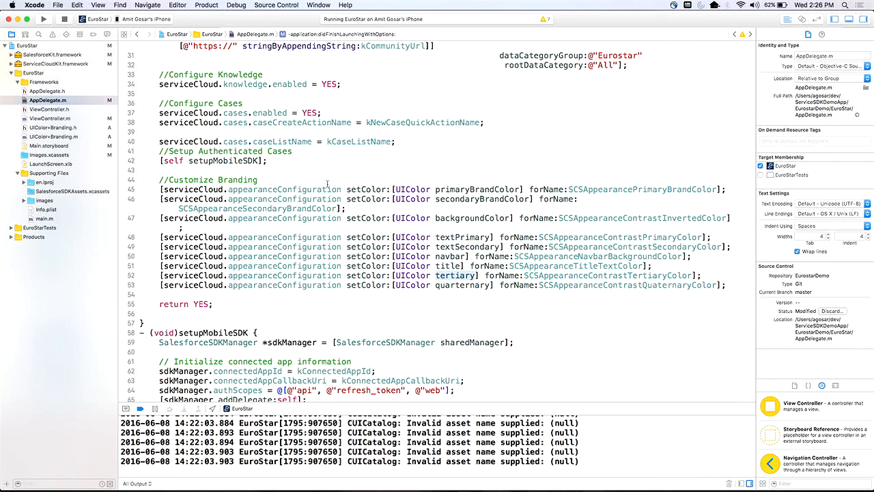
# Step: Rebuild the app with branding and go from the recoloured Help centre to My Cases
pyautogui.click(44, 19)
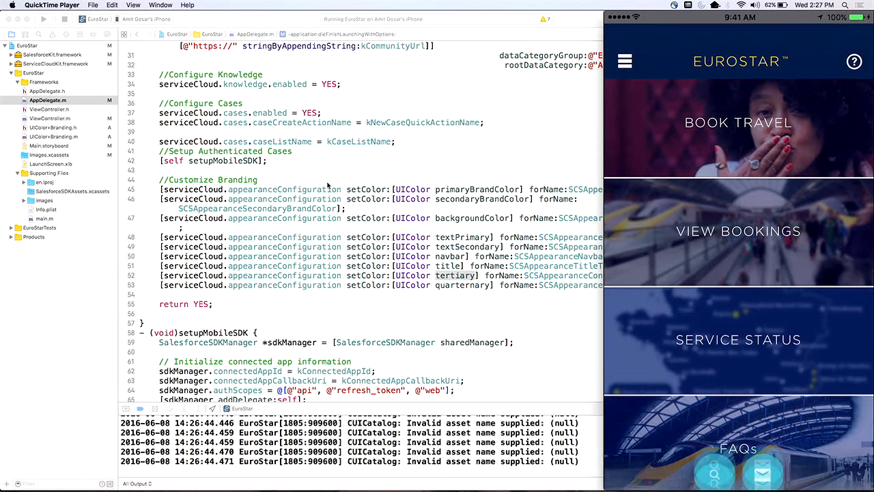
pyautogui.click(854, 61)
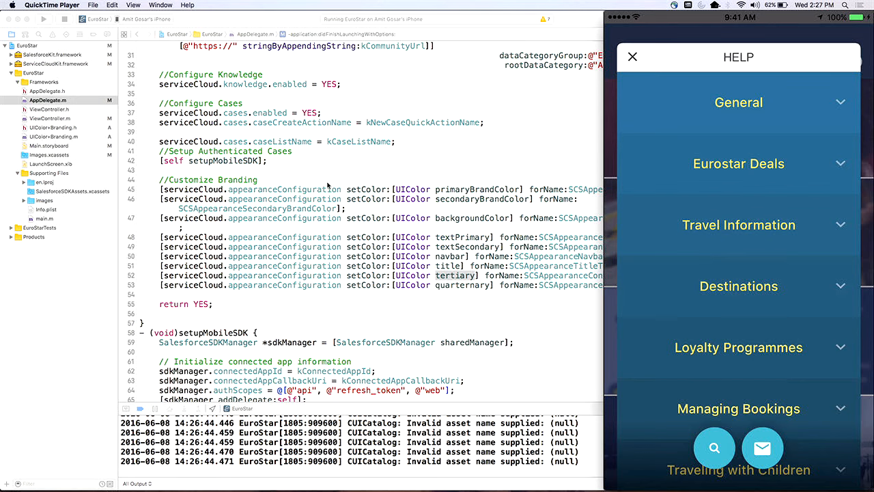
pyautogui.click(738, 224)
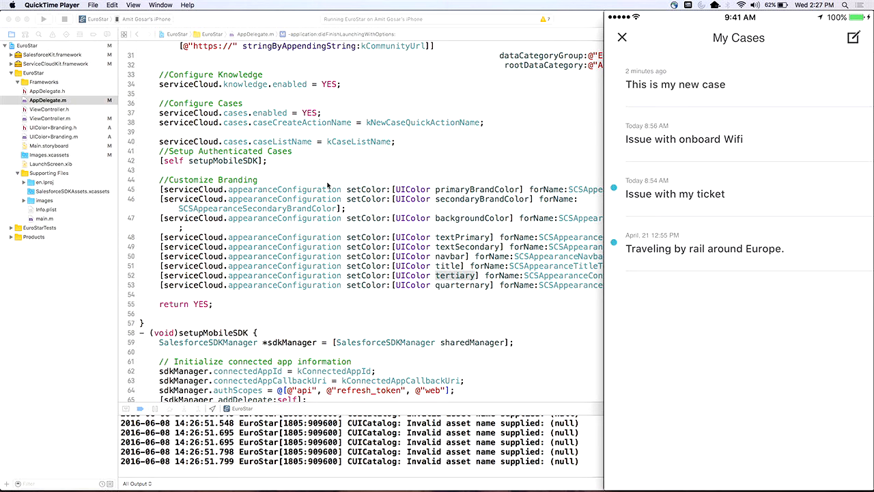
# Step: View 'This is my new case' and 'Issue with onboard Wifi', returning to the case list after each
pyautogui.click(674, 84)
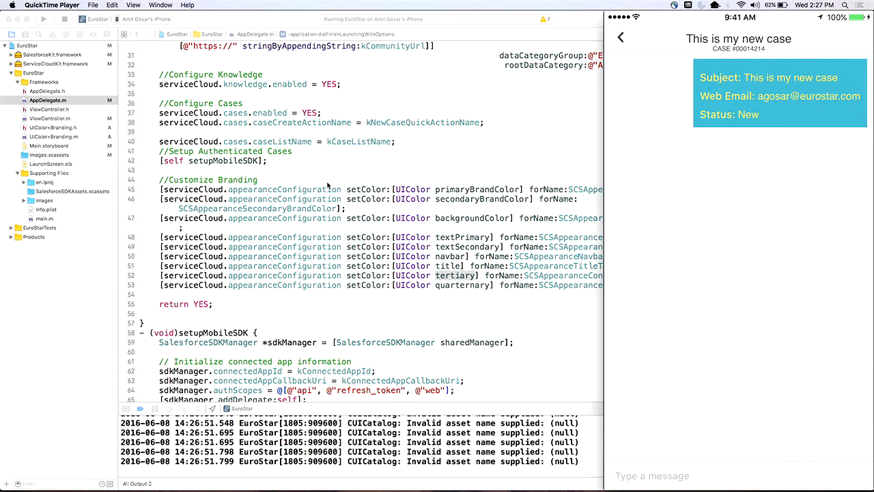
pyautogui.click(620, 38)
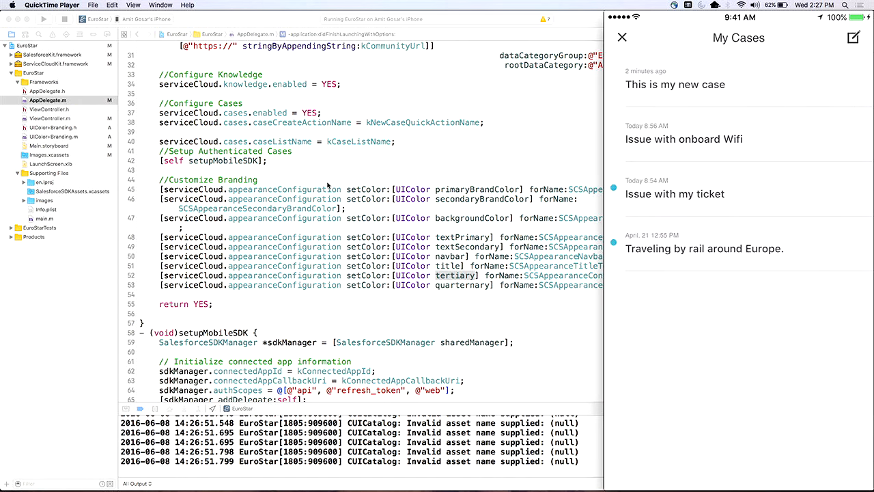
pyautogui.click(683, 139)
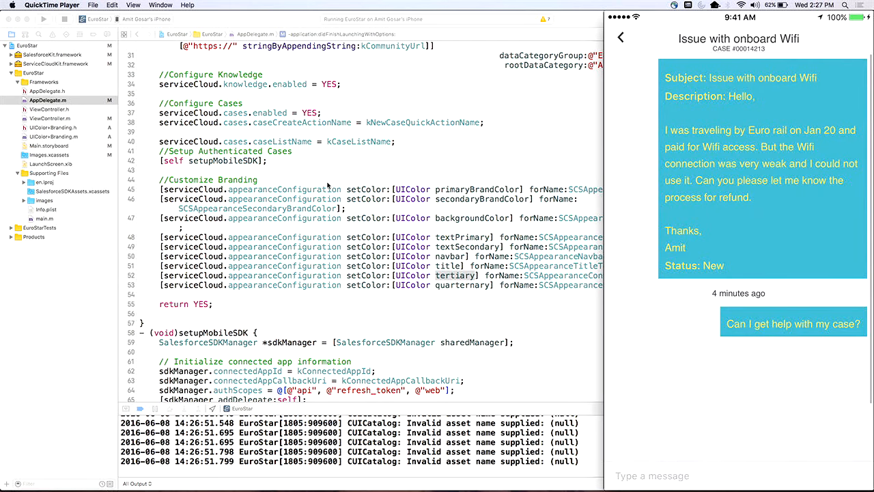
pyautogui.click(620, 38)
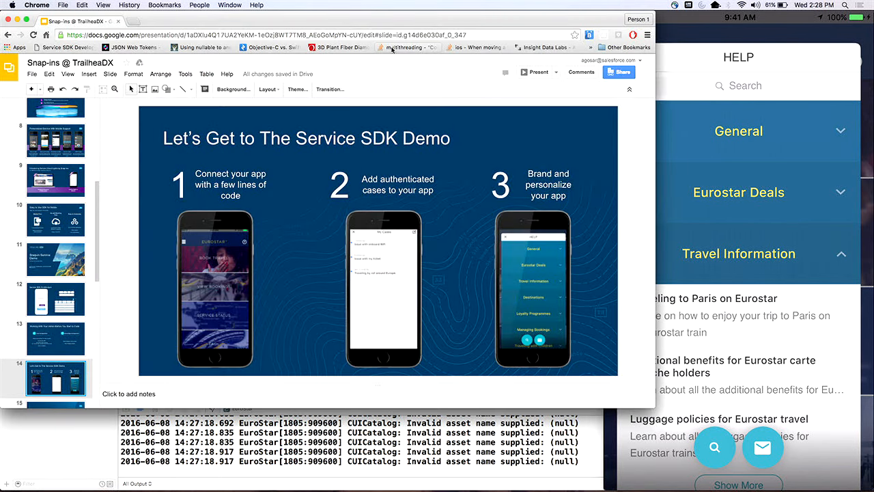
# Step: Start the slideshow full screen and advance to the Service SDK Demo slide
pyautogui.click(538, 71)
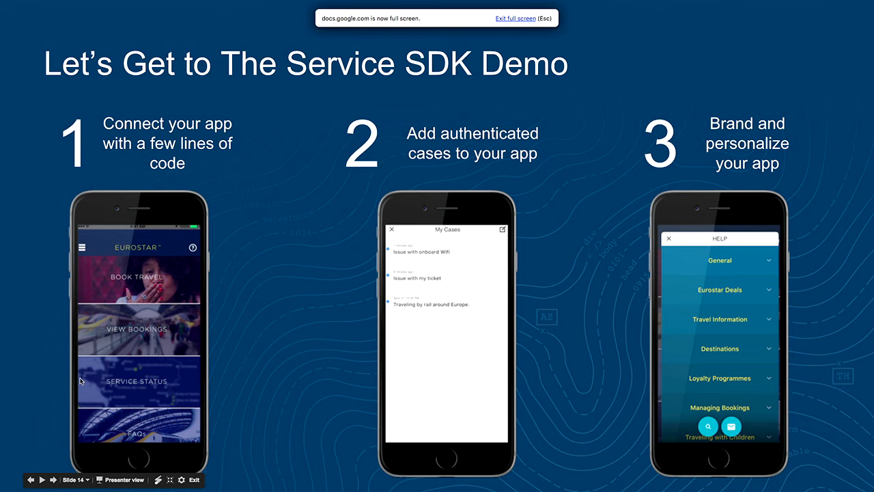
pyautogui.press('Right')
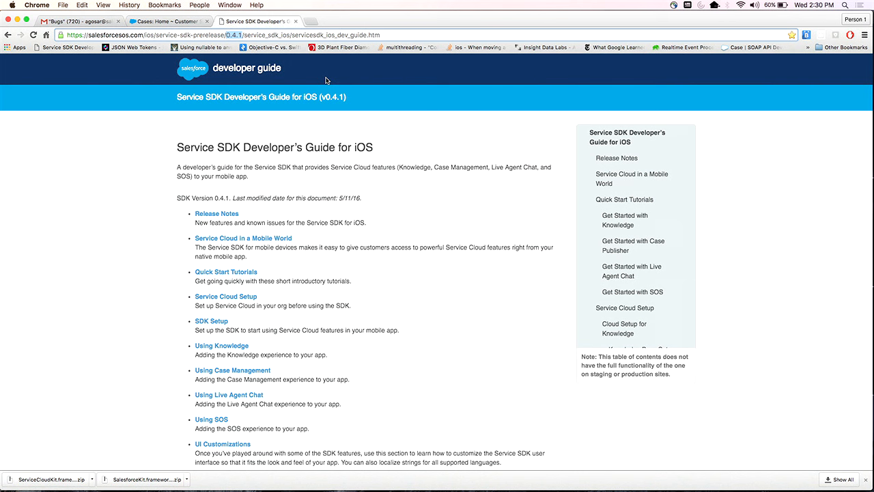
pyautogui.moveTo(448, 295)
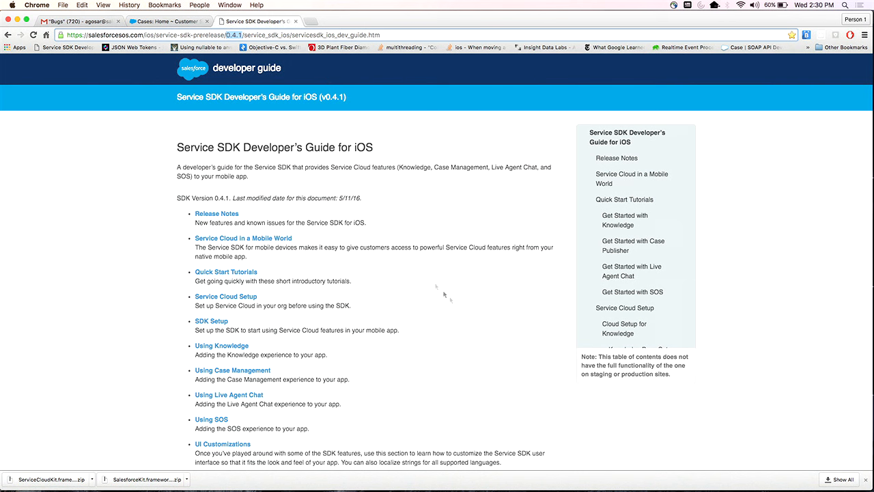
# Step: Review the SDK Setup section and its Install the SDK instructions
pyautogui.scroll(-3)
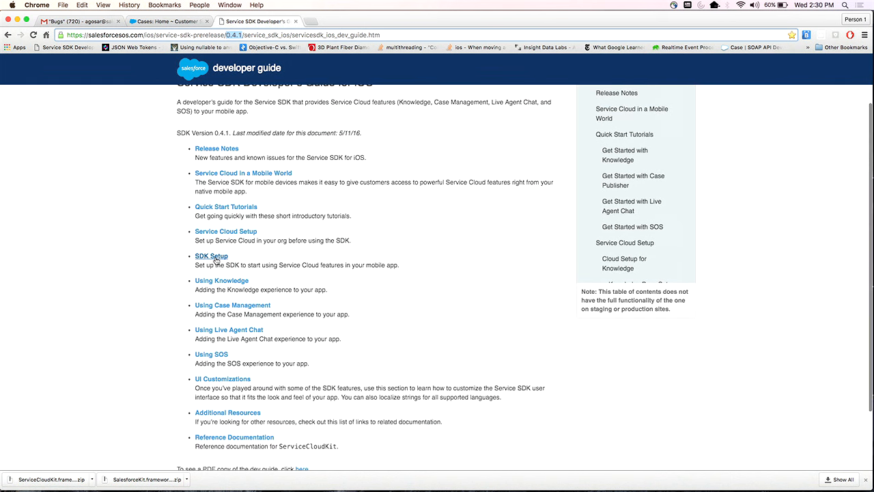
pyautogui.click(210, 257)
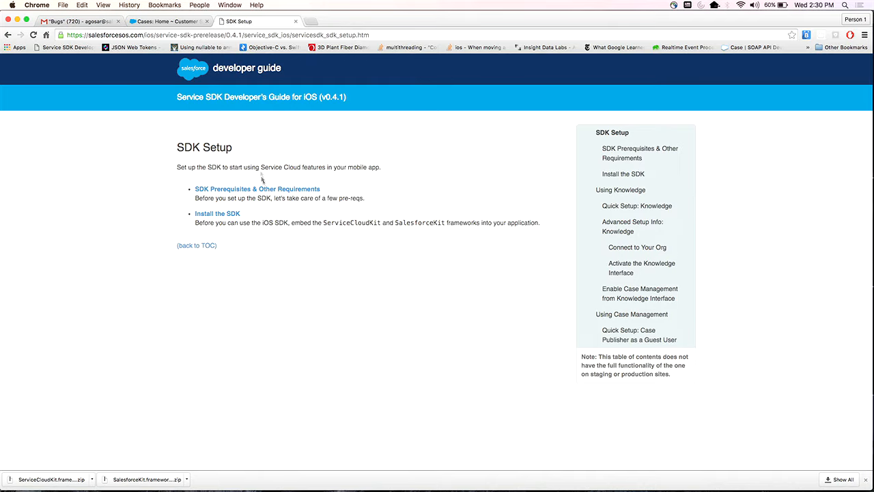
pyautogui.click(217, 213)
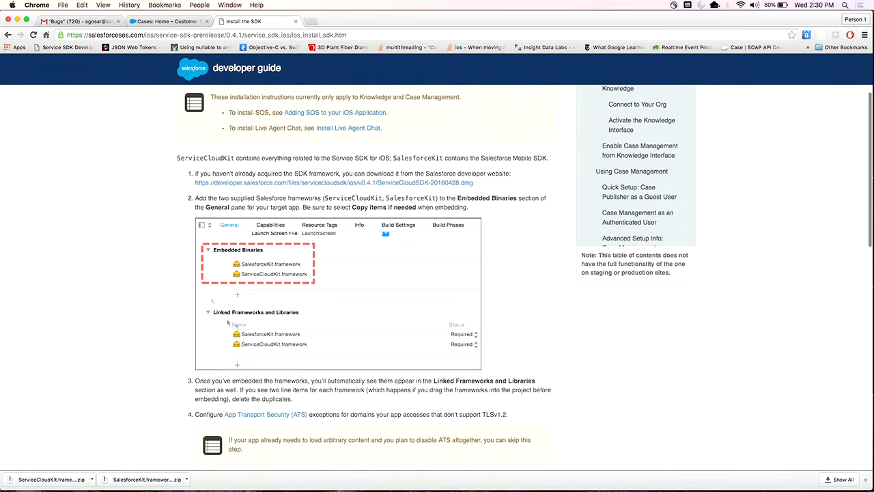
# Step: Return to the contents, open UI Customizations, then switch to the simulator app
pyautogui.click(8, 36)
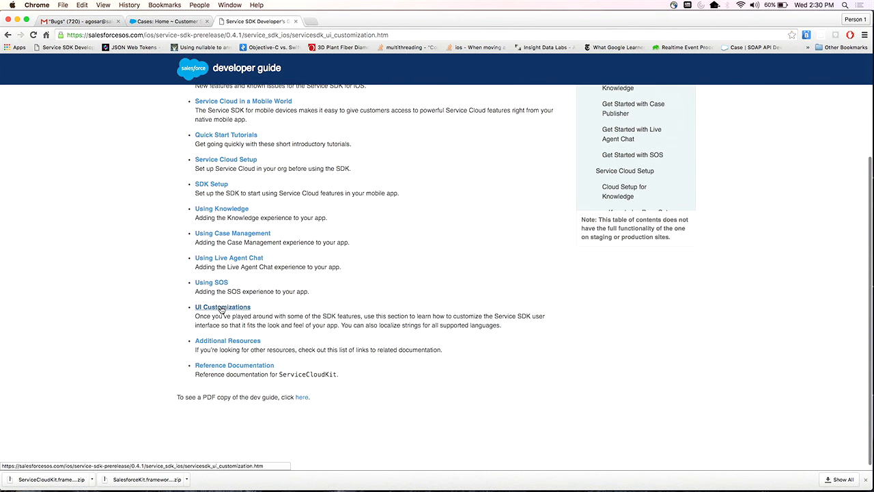
pyautogui.click(222, 306)
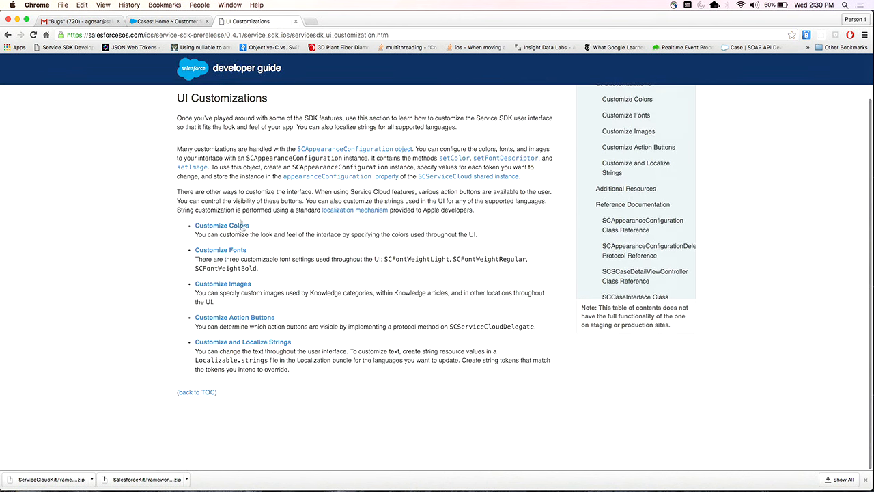
pyautogui.moveTo(224, 283)
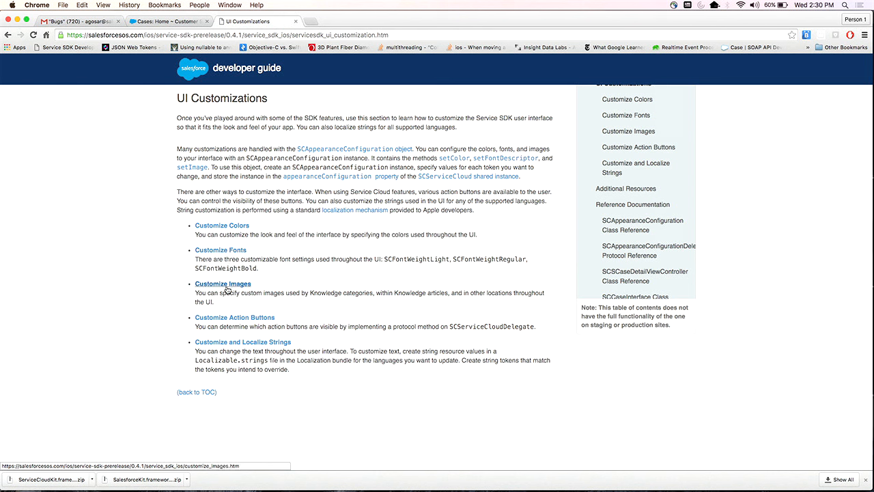
pyautogui.moveTo(235, 317)
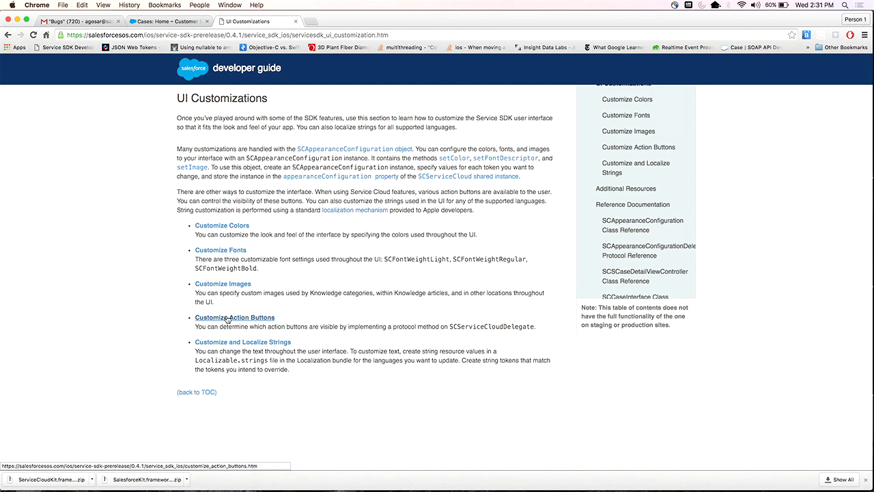
pyautogui.press('cmd+tab')
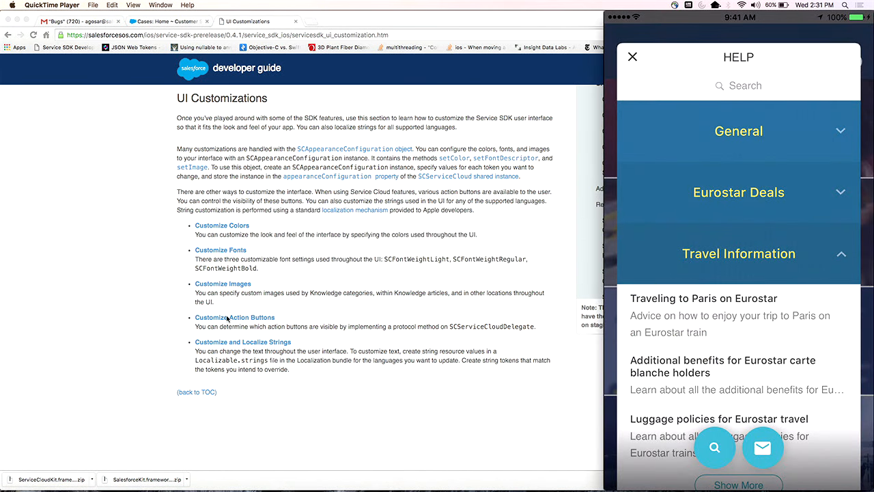
pyautogui.moveTo(145, 326)
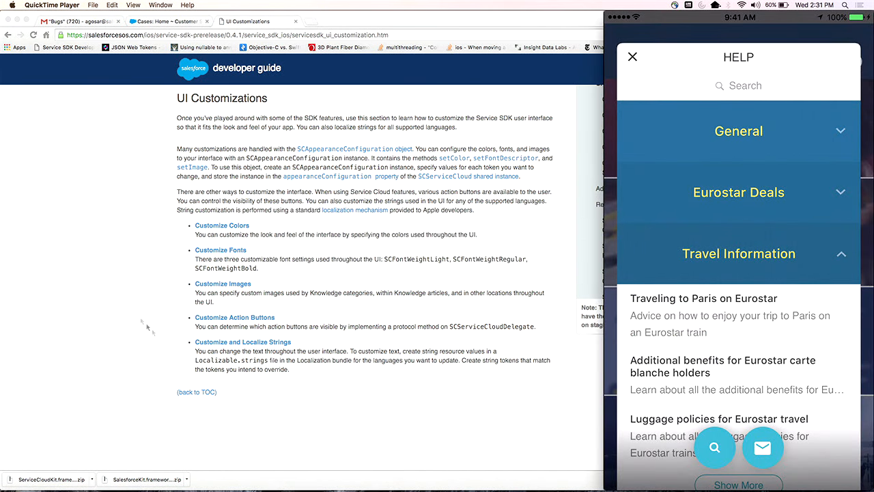
pyautogui.moveTo(103, 283)
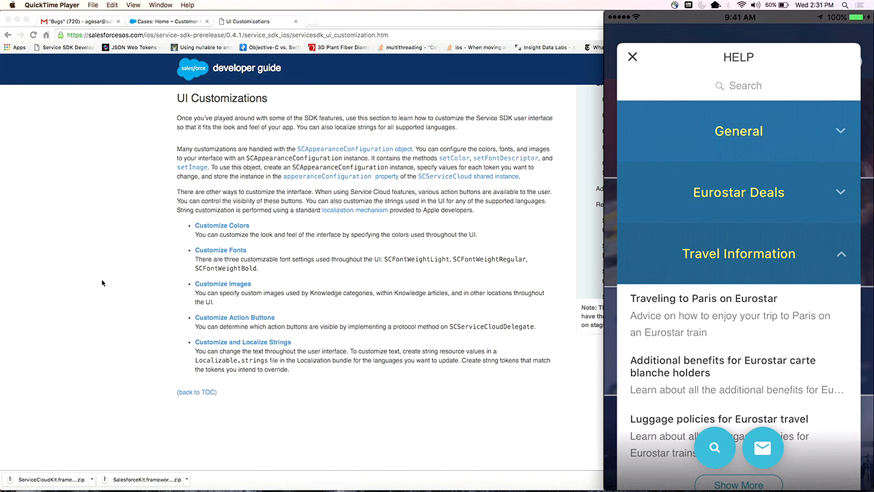
pyautogui.moveTo(160, 280)
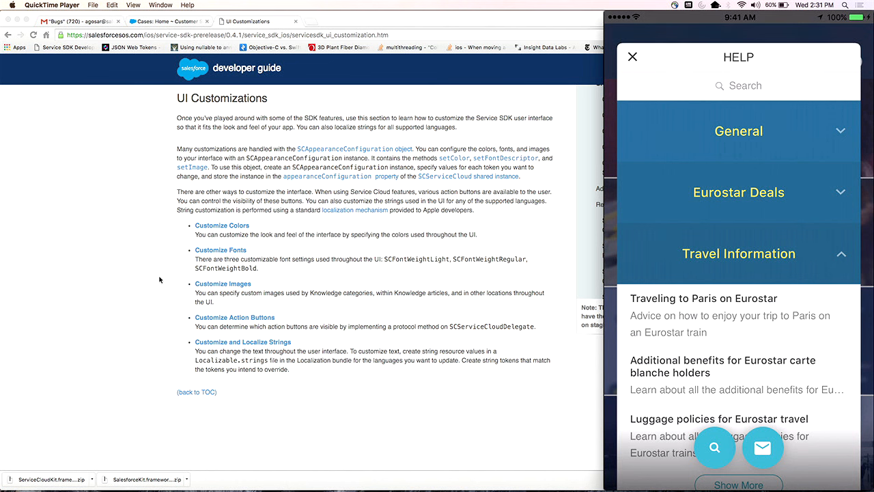